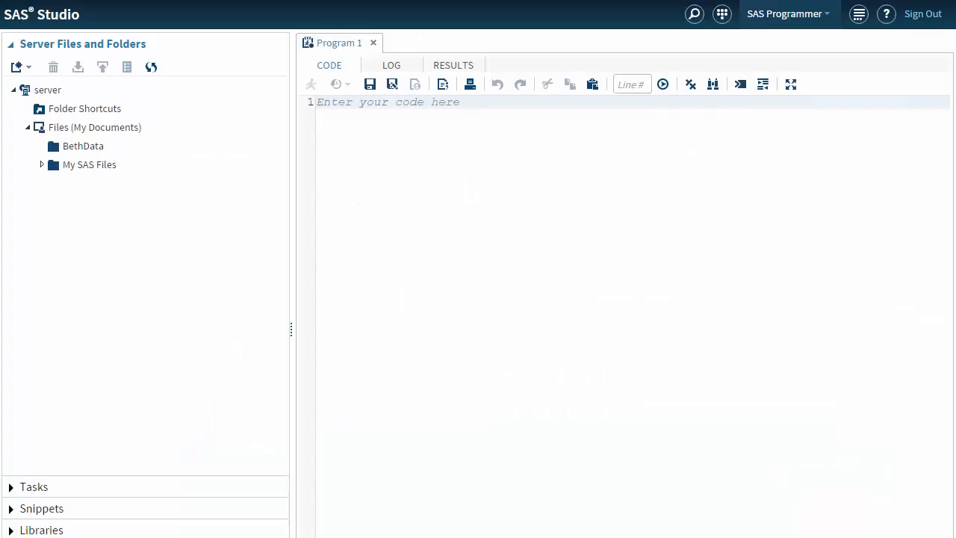
mouse_move(188, 334)
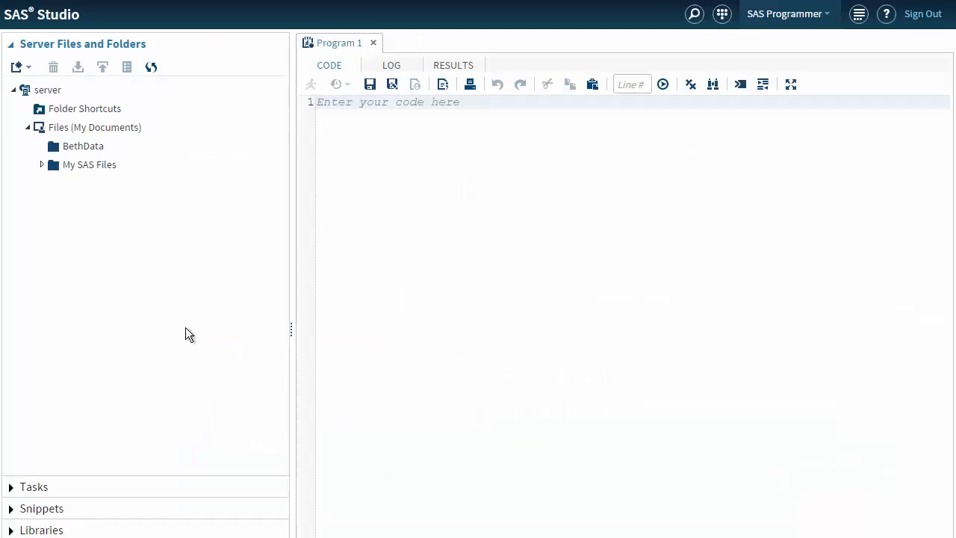
Step: Upload the local AutoPartSafety data set file into the BethData server folder
right_click(83, 146)
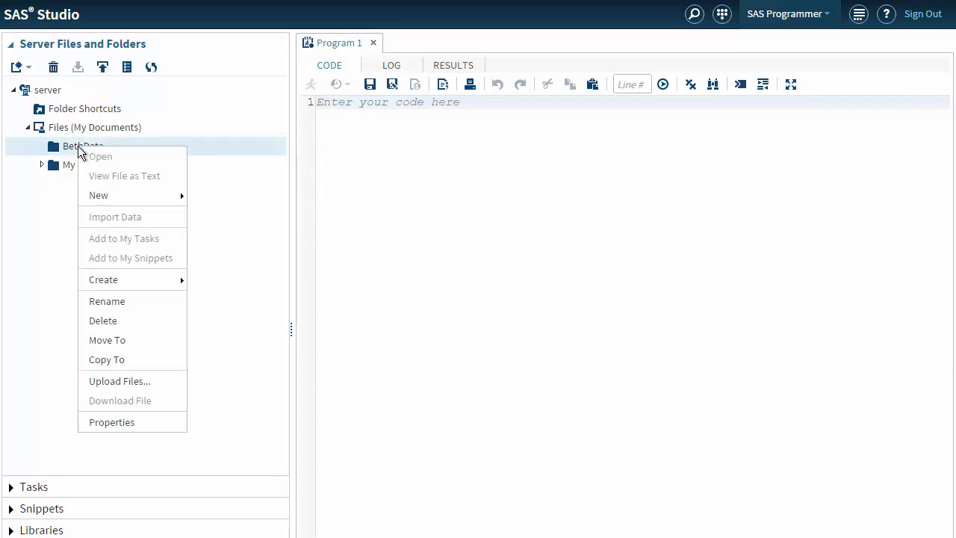
mouse_move(106, 359)
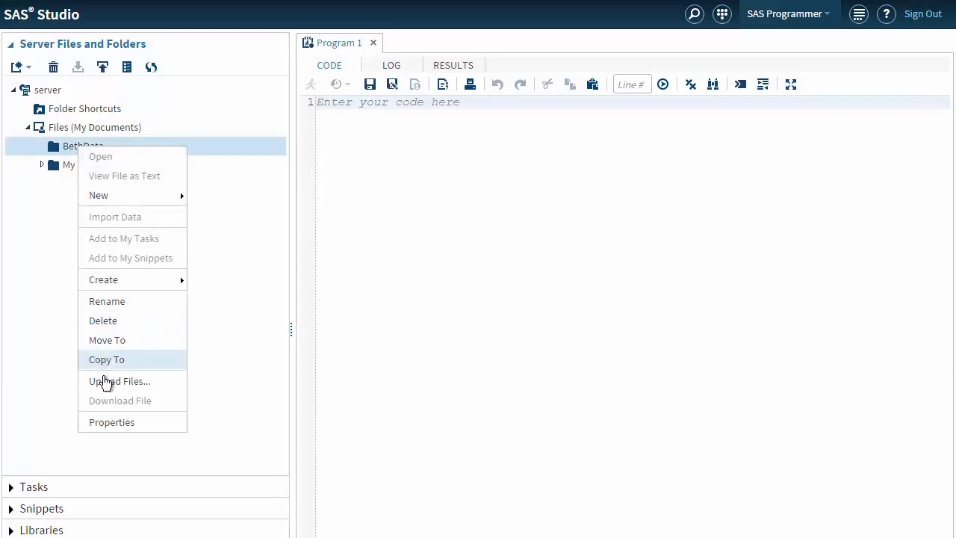
click(119, 380)
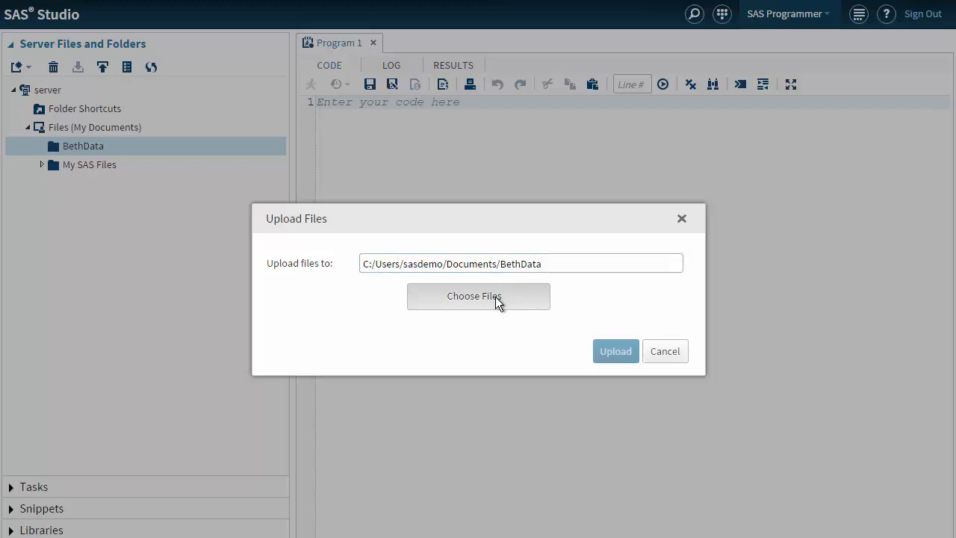
click(478, 295)
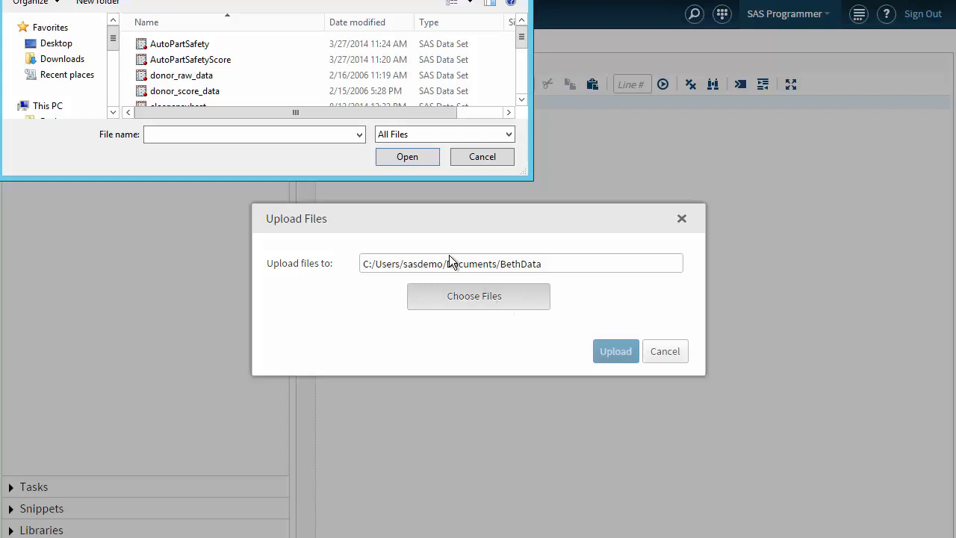
click(179, 44)
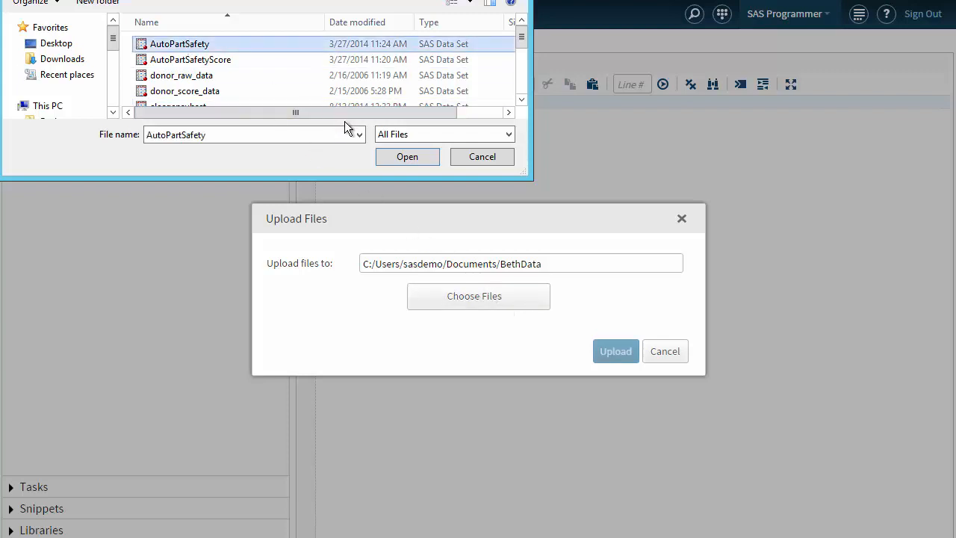
click(407, 156)
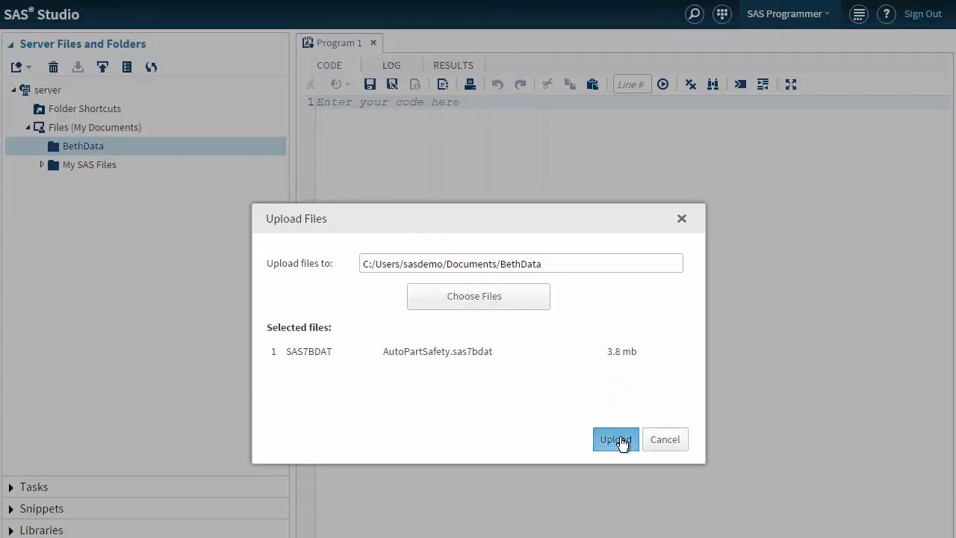
click(616, 439)
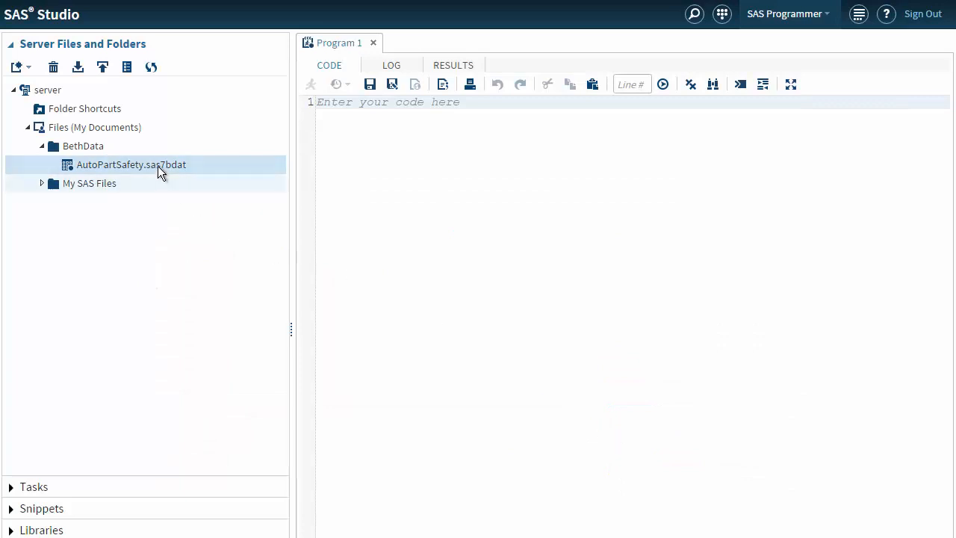
Step: Open AutoPartSafety.sas7bdat and scroll through its 22 columns down to TargetPartFailure
double_click(131, 164)
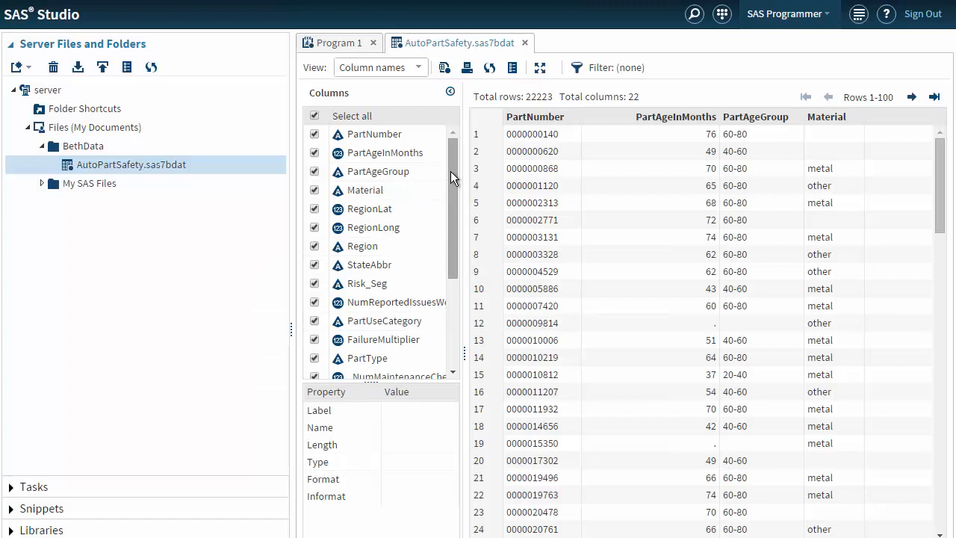
scroll(down, 3)
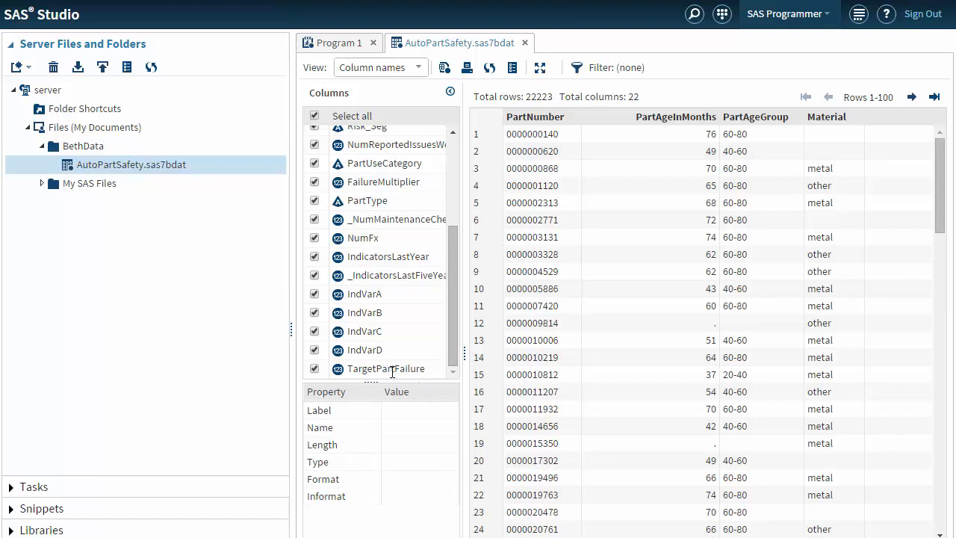
mouse_move(386, 368)
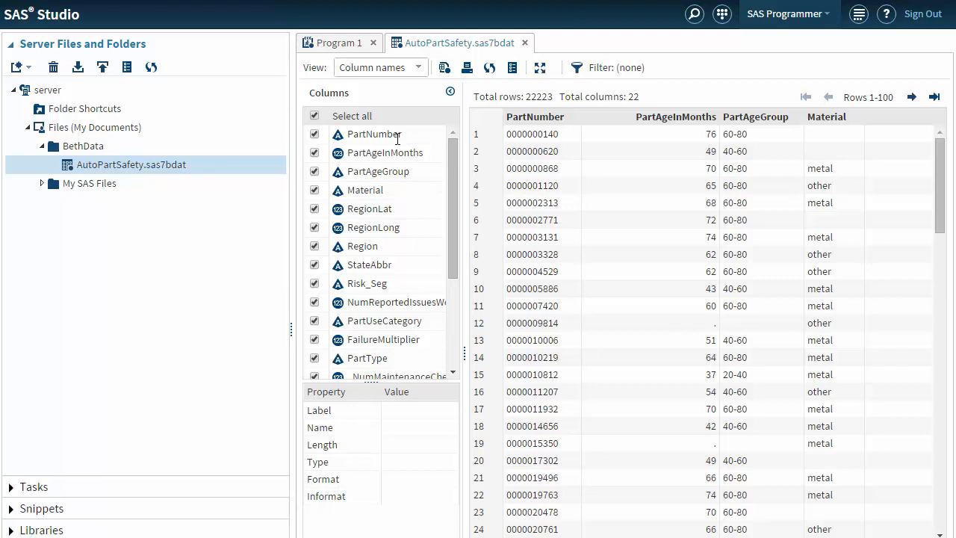
mouse_move(369, 264)
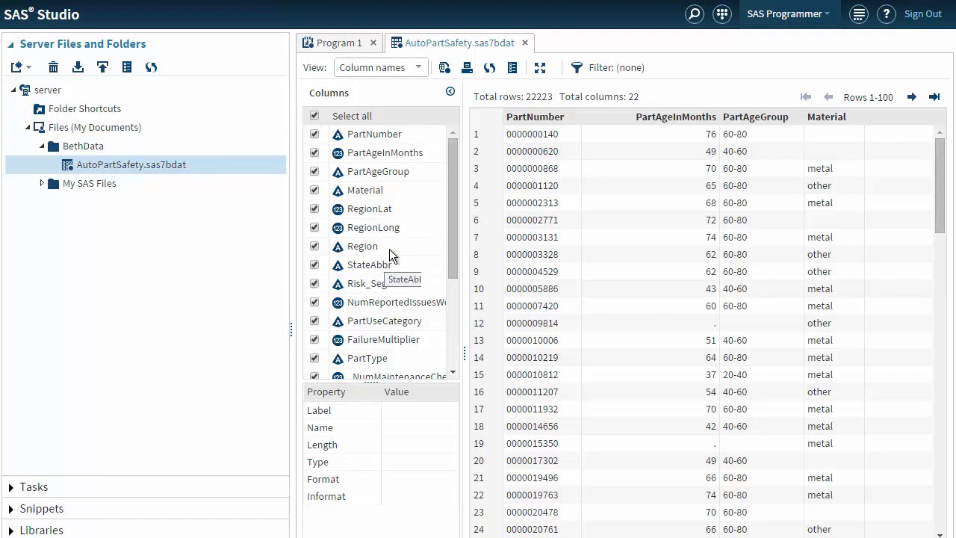
mouse_move(389, 242)
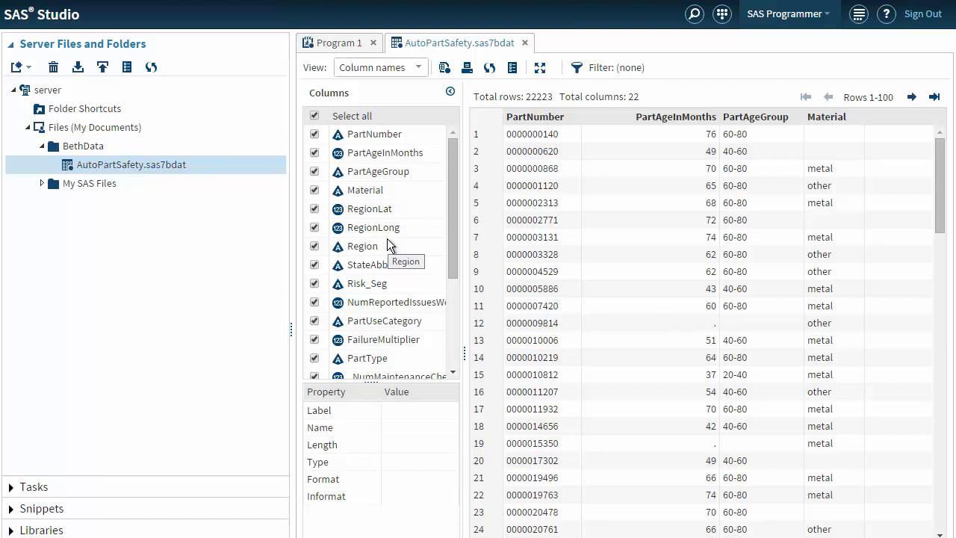
mouse_move(100, 260)
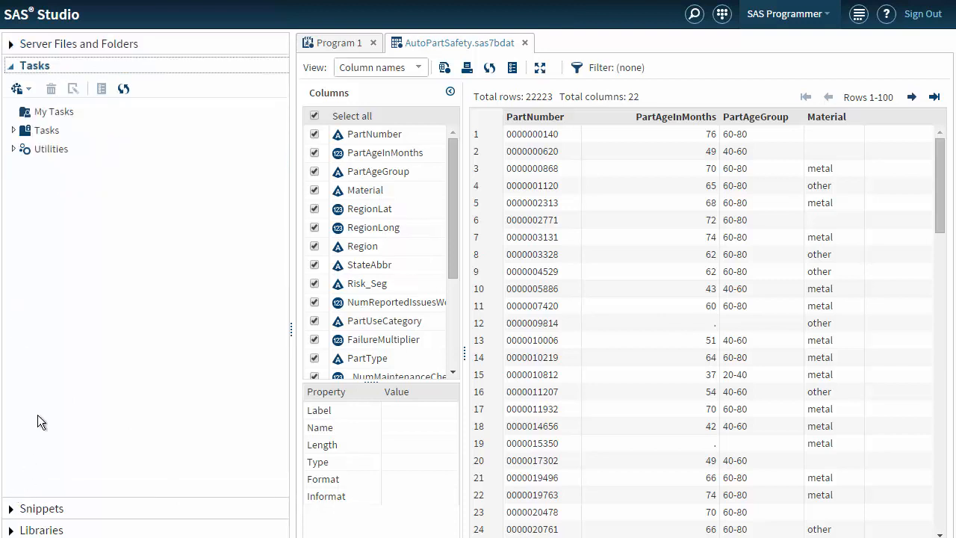
Step: Open the Rapid Predictive Modeler task with TargetPartFailure as the dependent variable
click(13, 130)
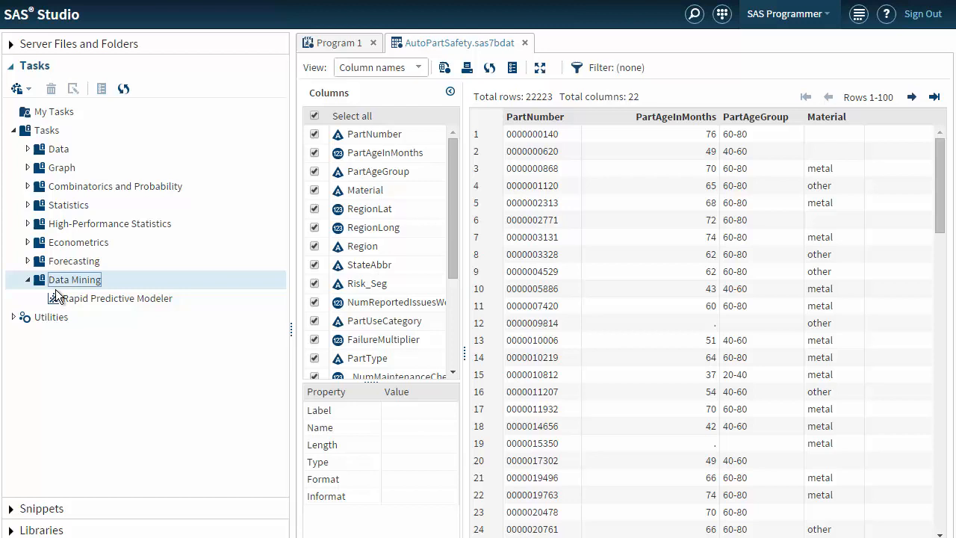
click(119, 298)
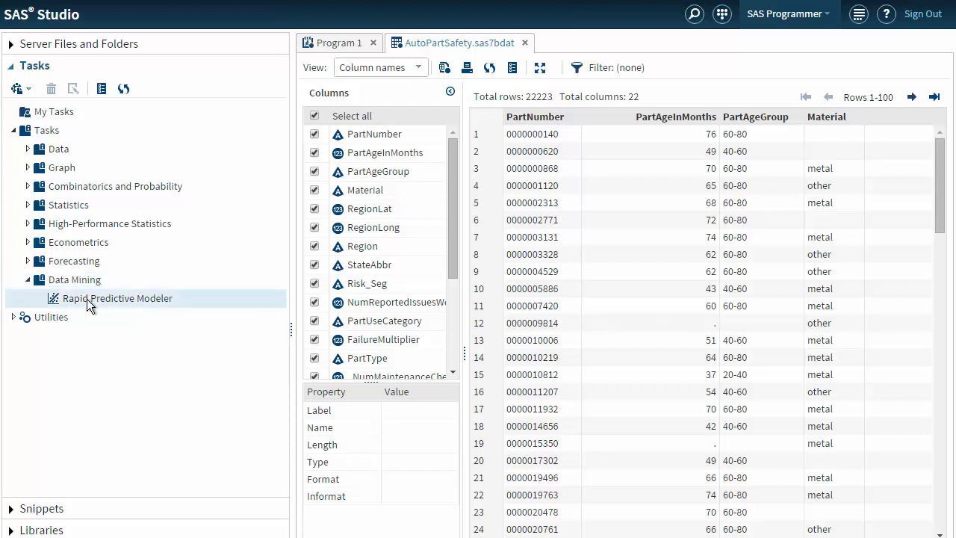
double_click(117, 298)
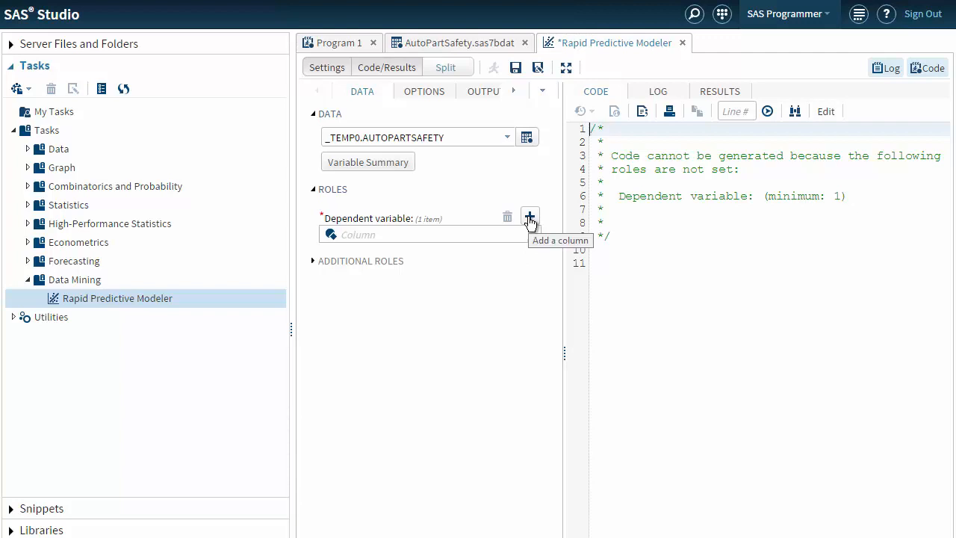
click(529, 217)
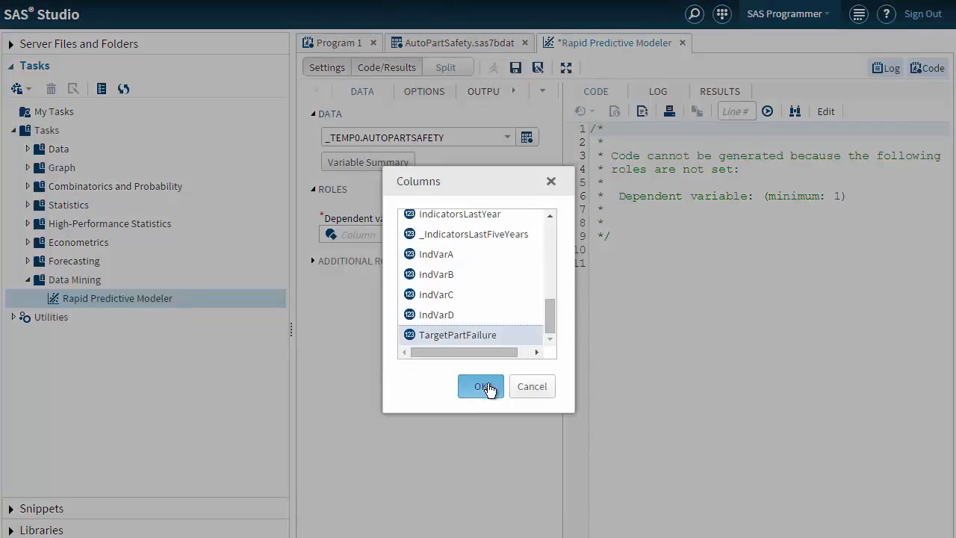
click(480, 386)
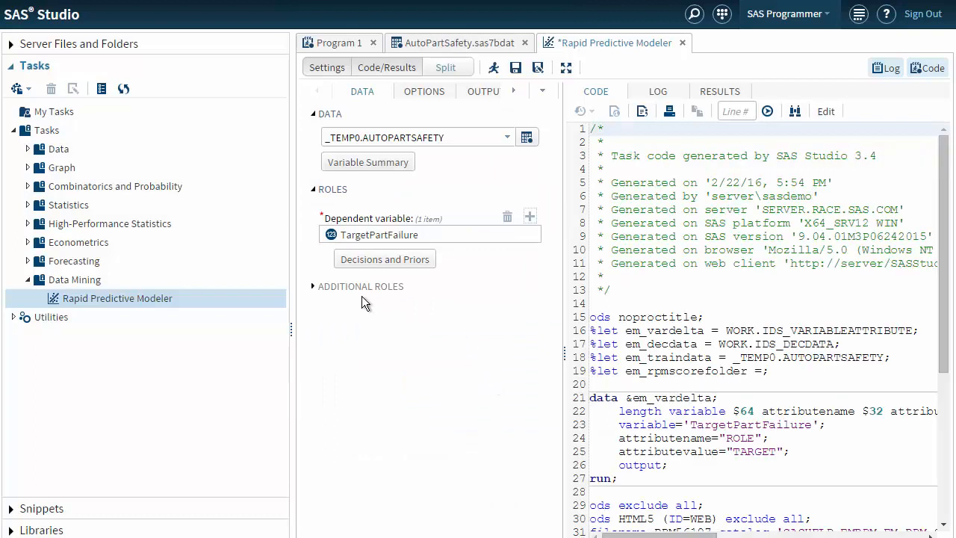
mouse_move(313, 291)
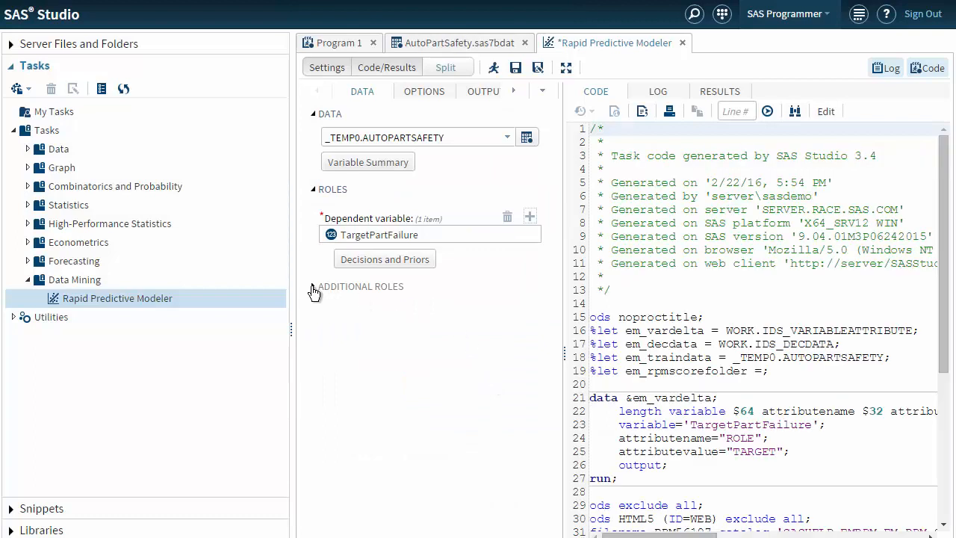
Step: Exclude RegionLat and RegionLong, and set PartNumber as the ID variable
click(314, 286)
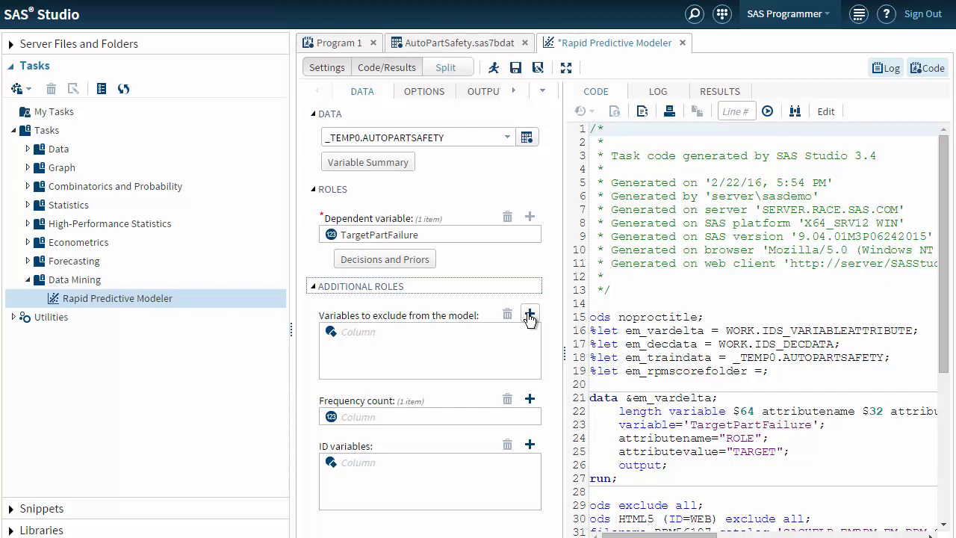
click(529, 315)
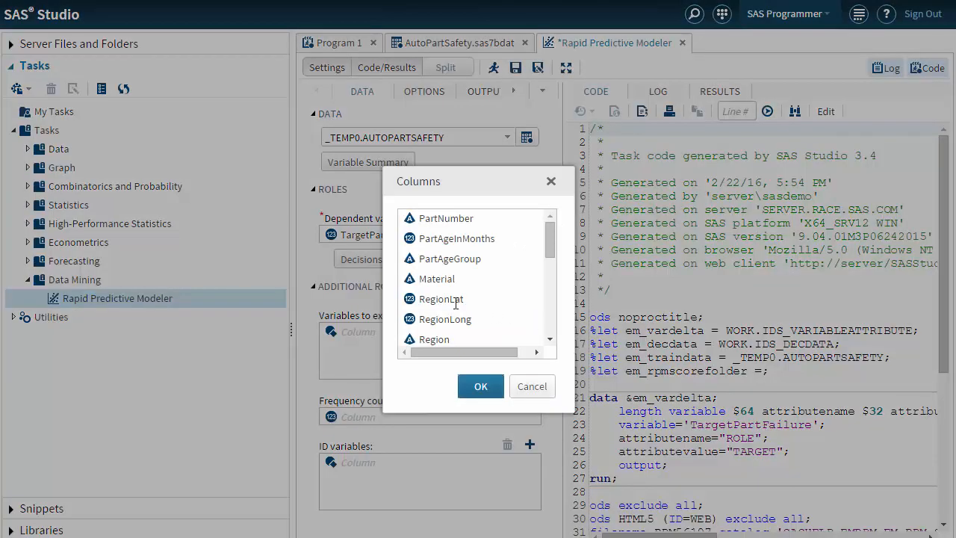
click(441, 299)
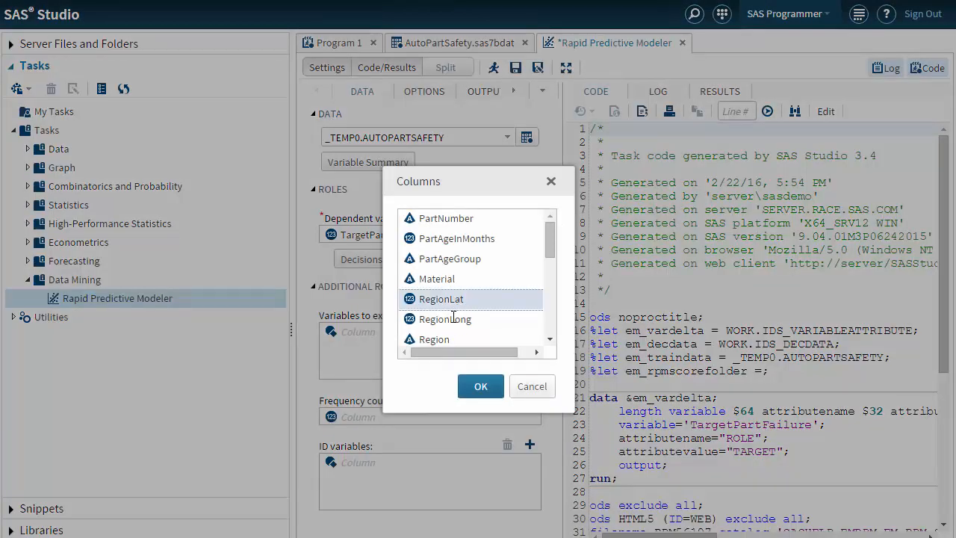
click(480, 386)
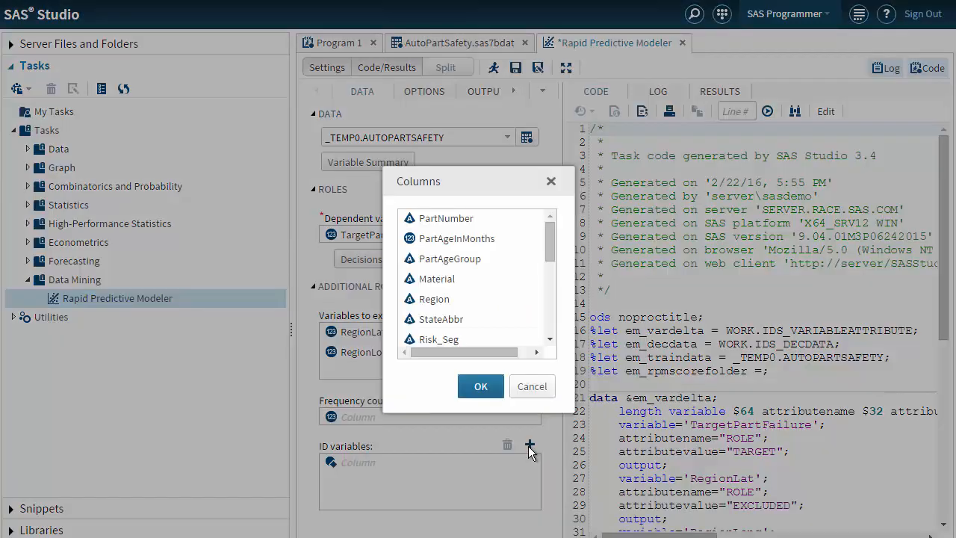
click(446, 218)
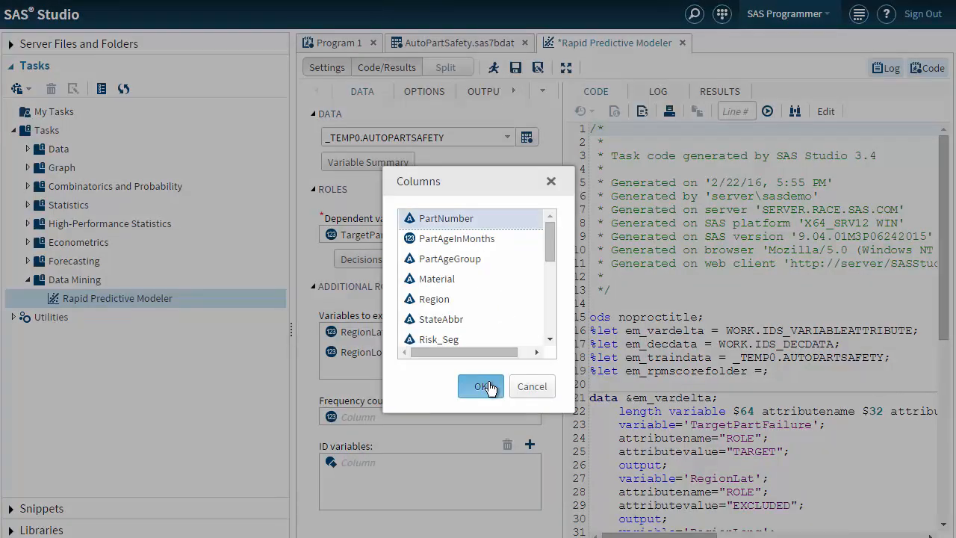
click(481, 387)
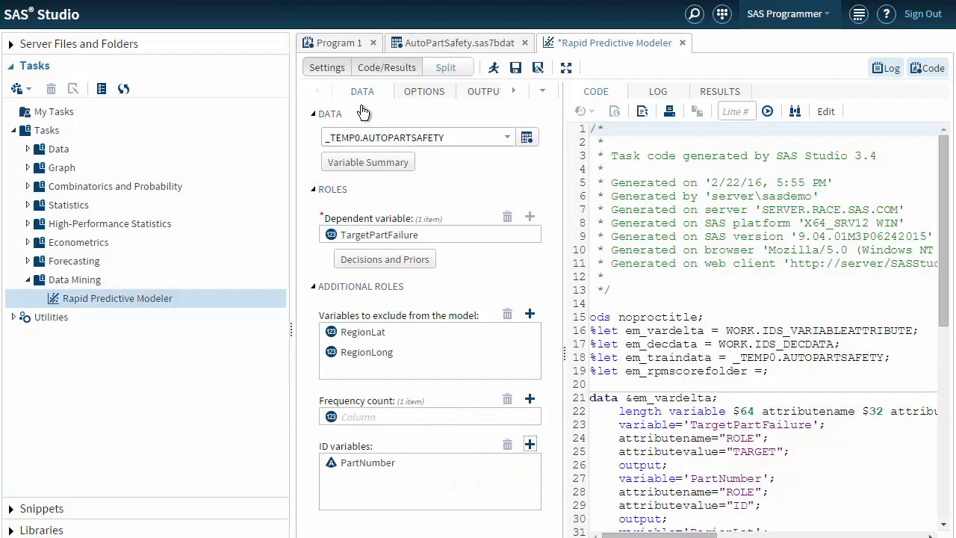
mouse_move(374, 108)
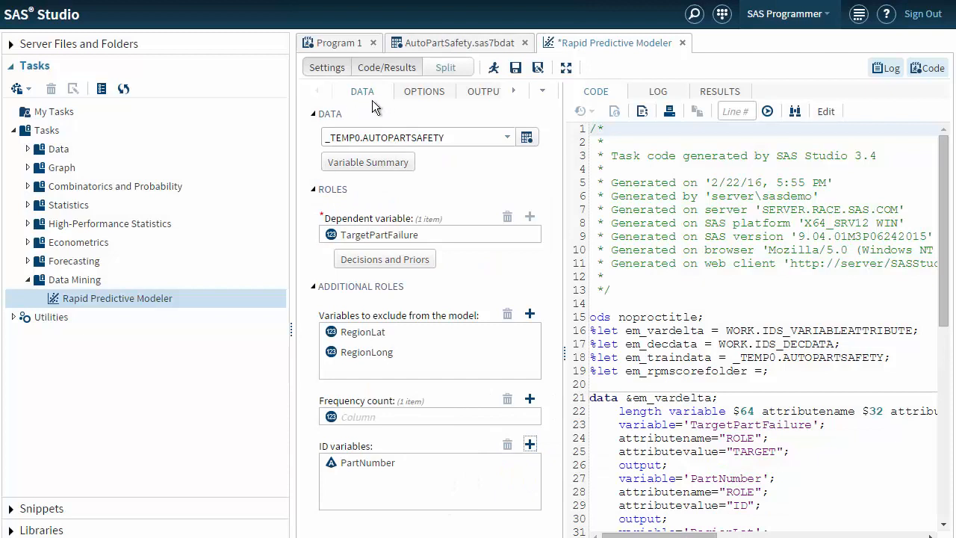
mouse_move(485, 187)
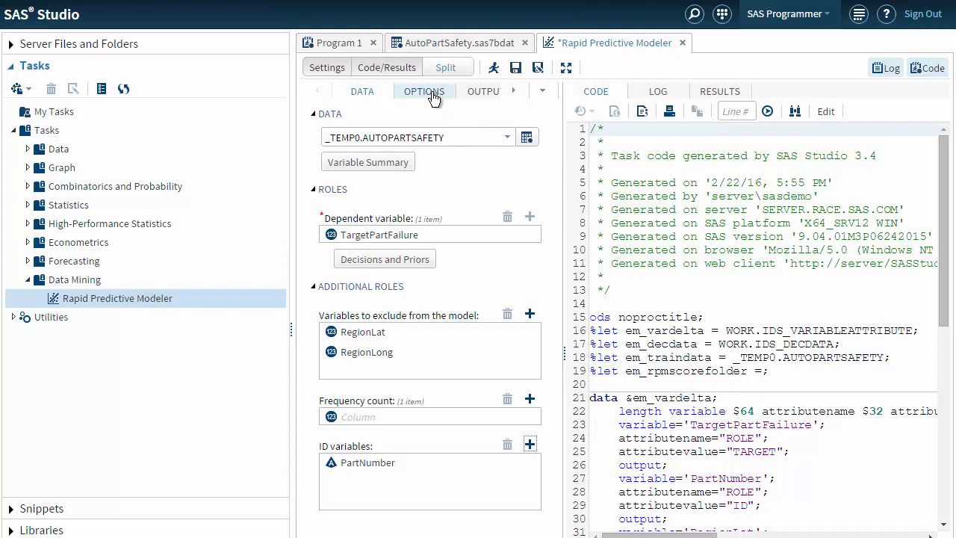
Step: Enable variable ranking, fit statistics, lift plot and model comparison reports on the Options tab
click(424, 91)
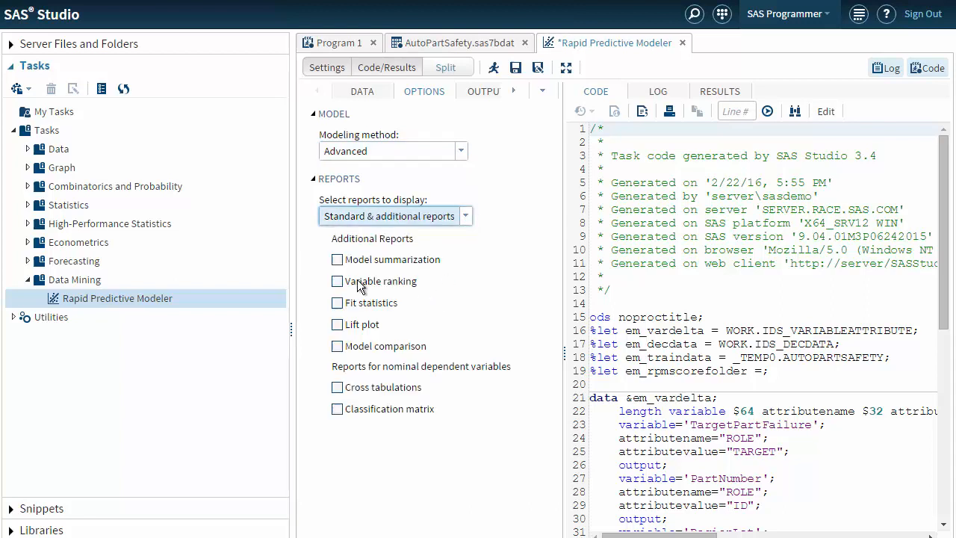
click(337, 302)
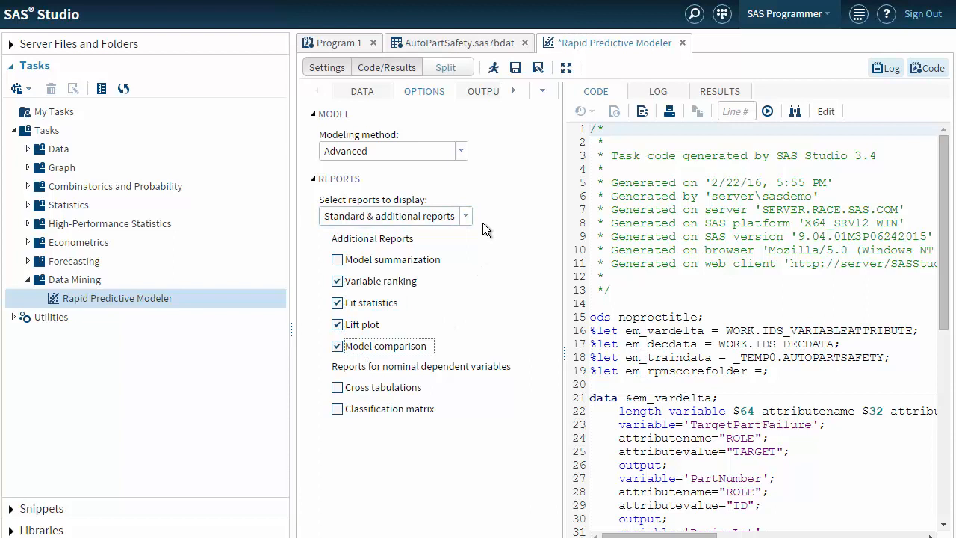
click(424, 91)
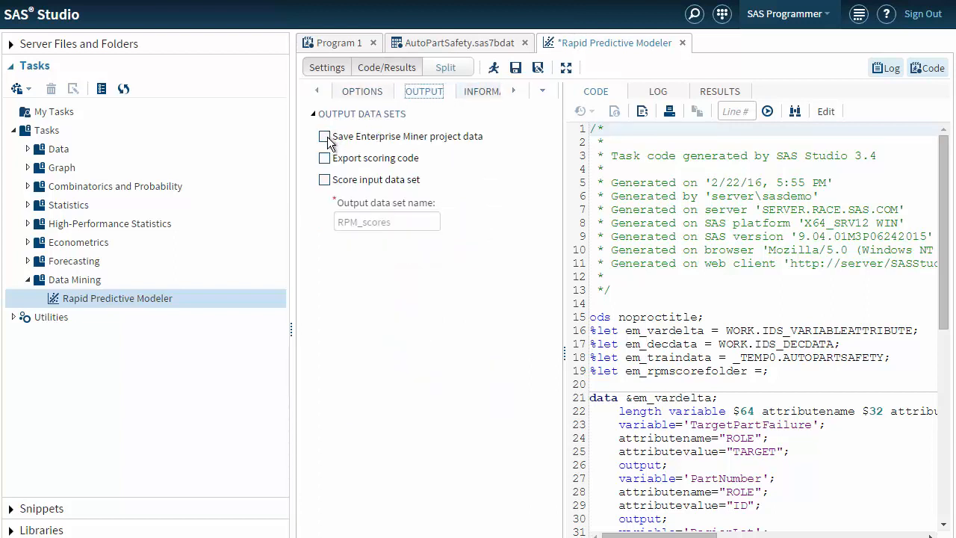
Step: Save Enterprise Miner project data as BethsRPMadv in EMProjects and export scoring code
click(325, 136)
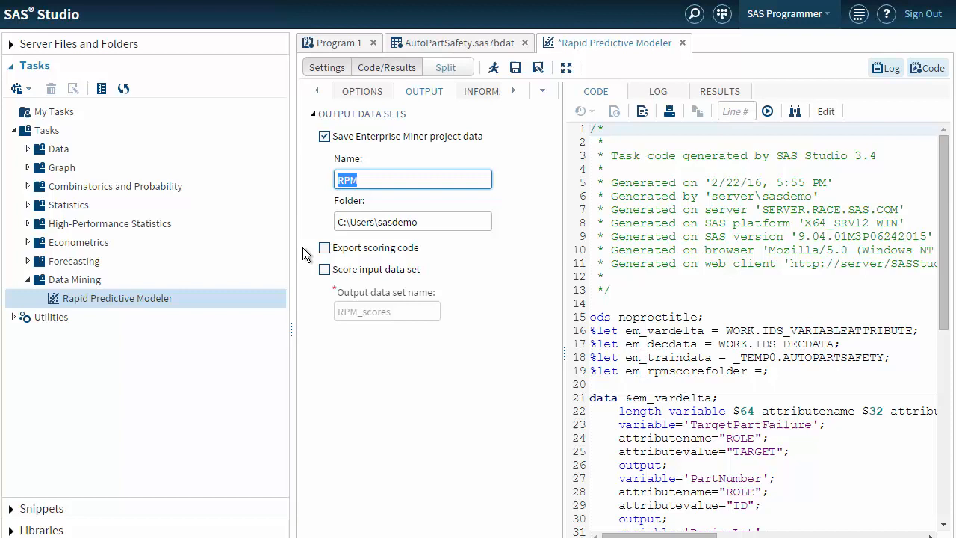
text(BethsRPMadv)
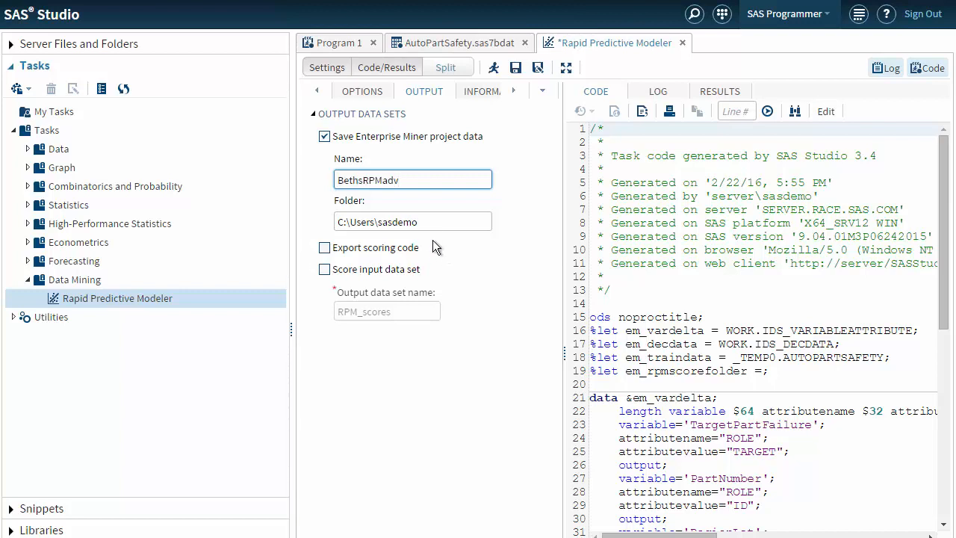
click(412, 221)
text(\EMProjects)
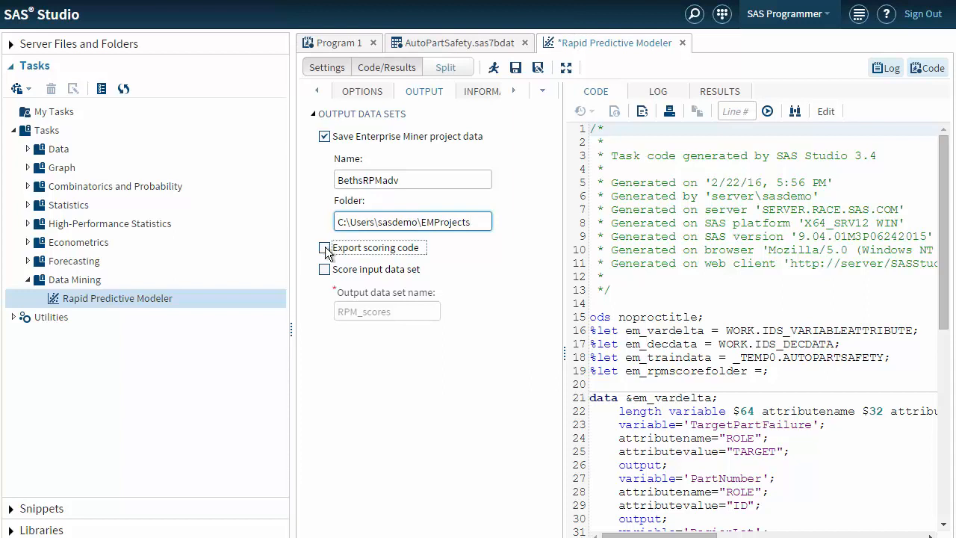
click(324, 247)
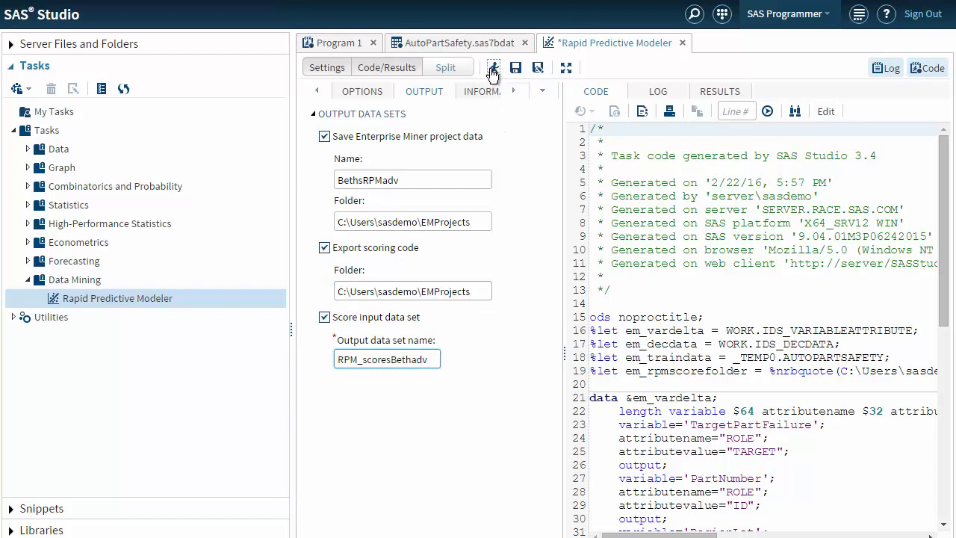
Step: Run the modeler and scroll the results through variable importance and gains to the ROC plot
click(492, 68)
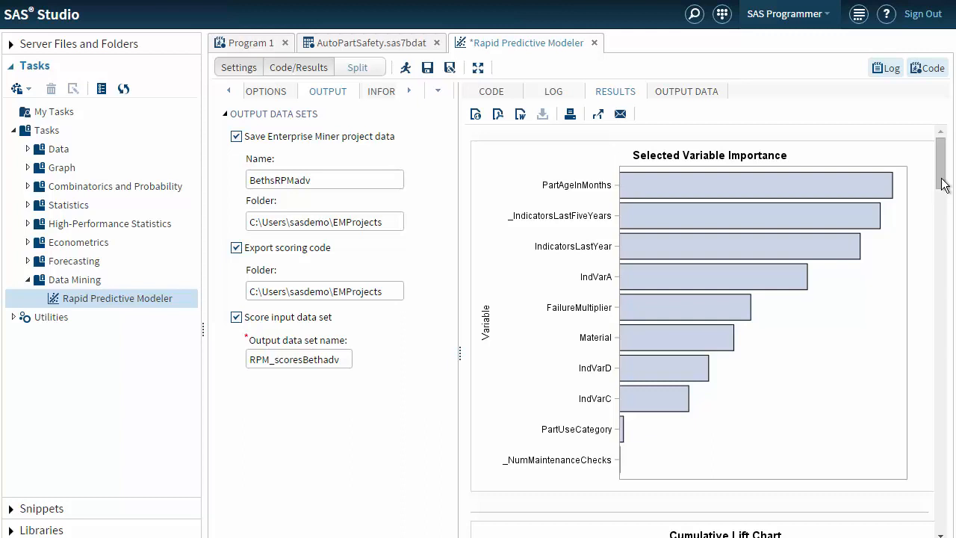
mouse_move(947, 201)
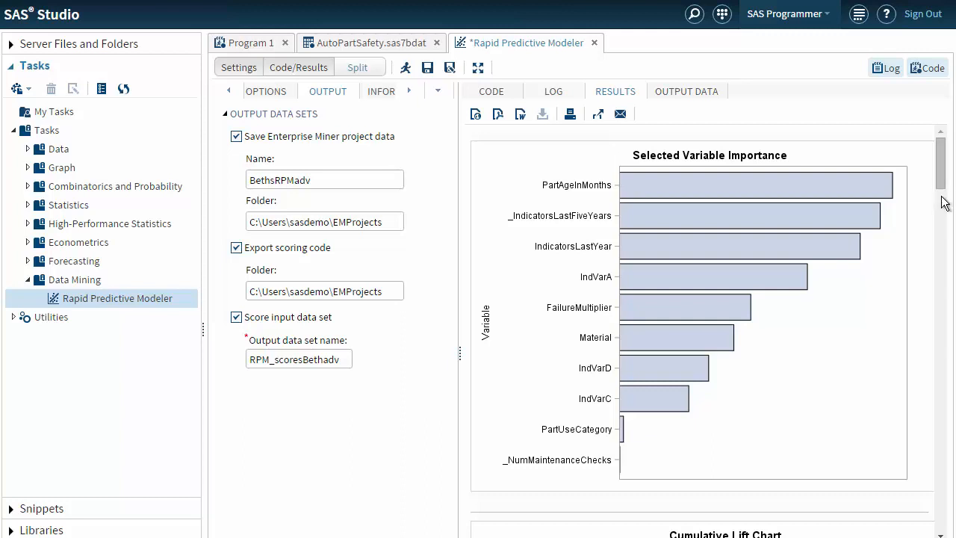
scroll(down, 3)
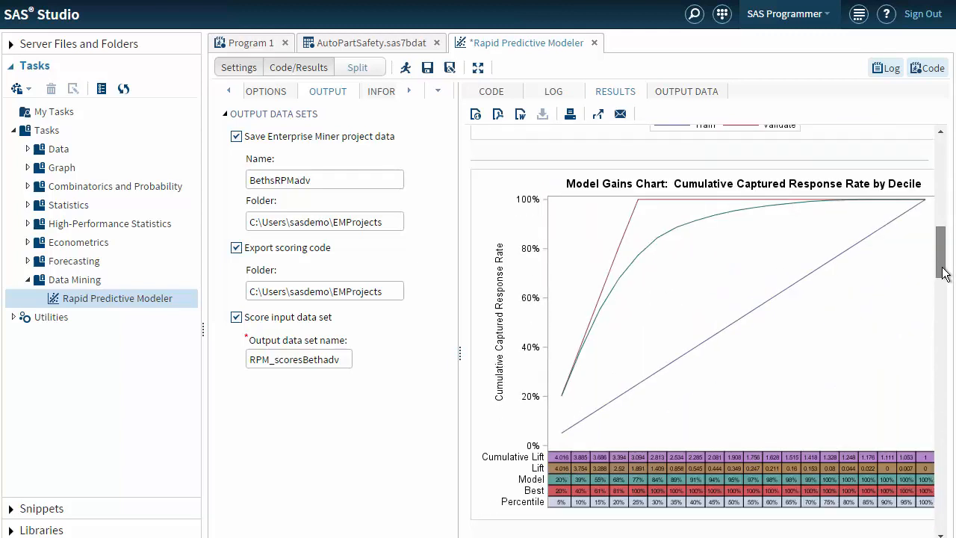
scroll(down, 3)
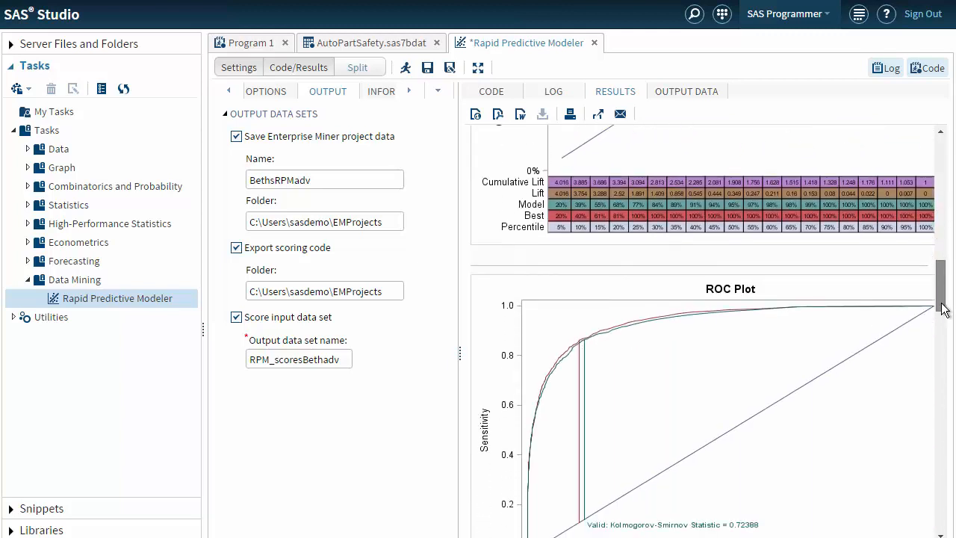
scroll(down, 3)
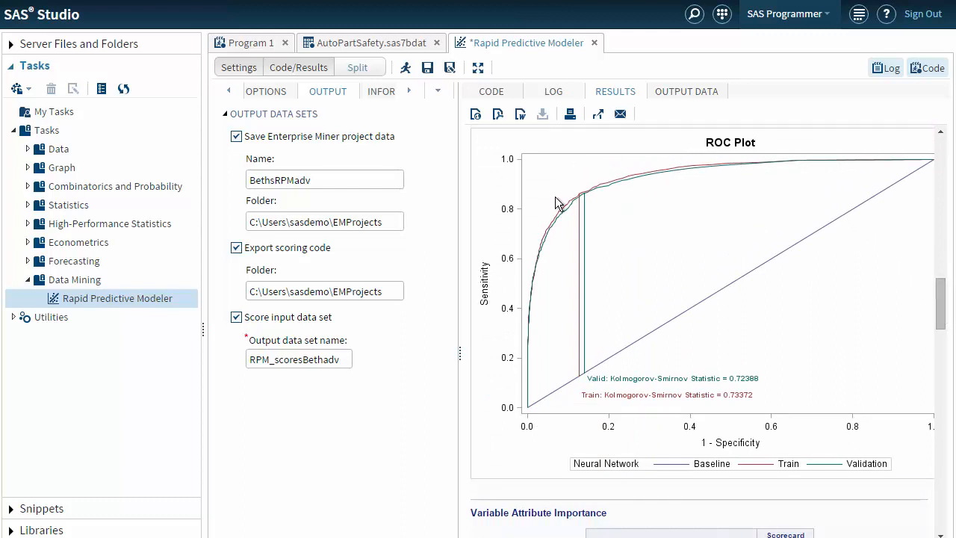
mouse_move(550, 185)
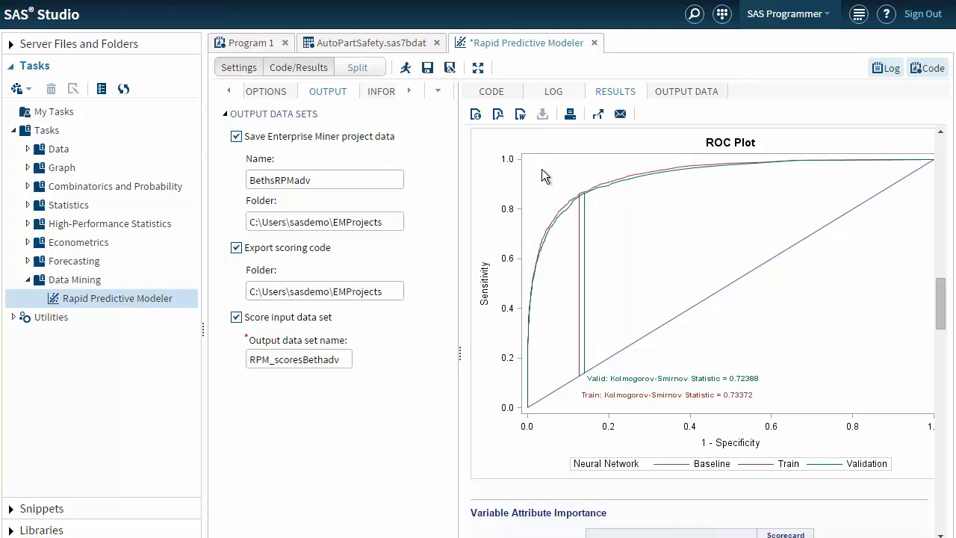
mouse_move(553, 166)
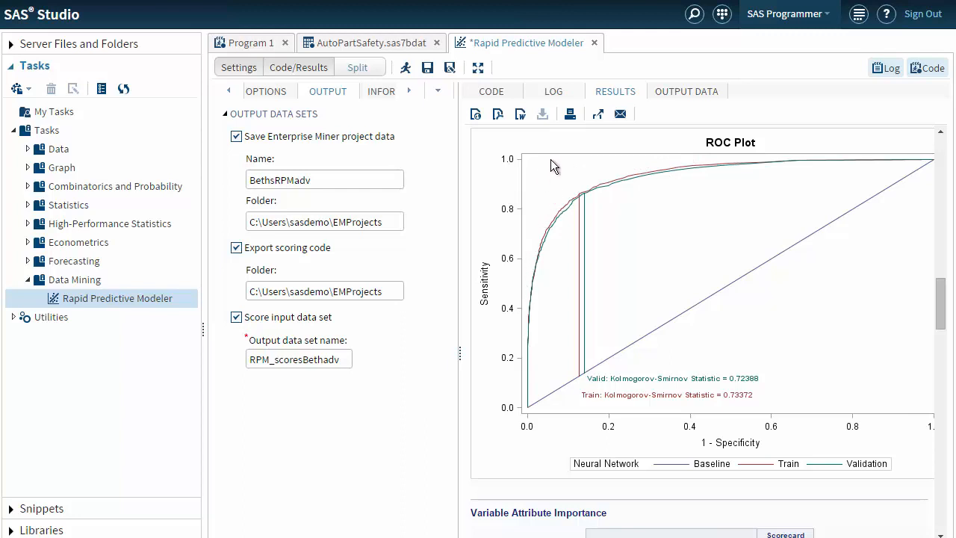
mouse_move(531, 157)
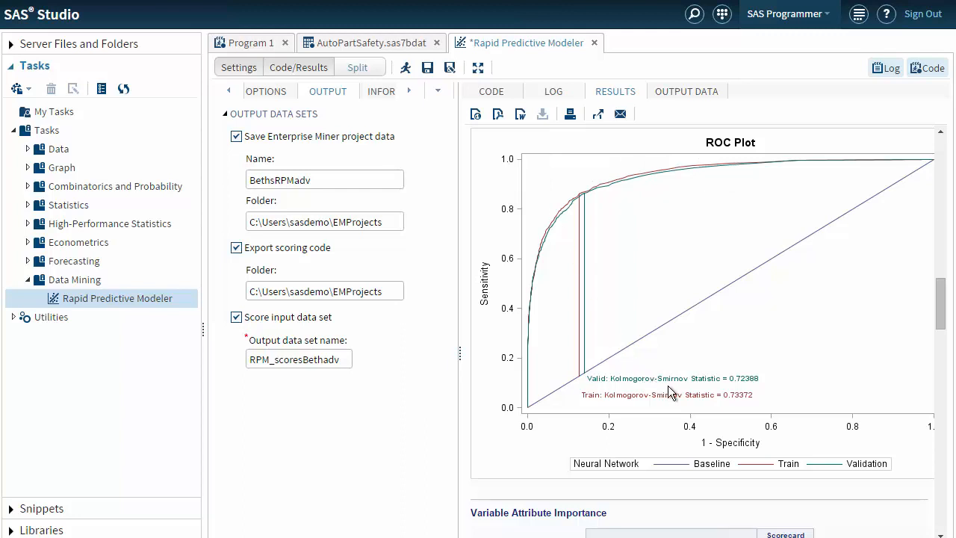
mouse_move(739, 393)
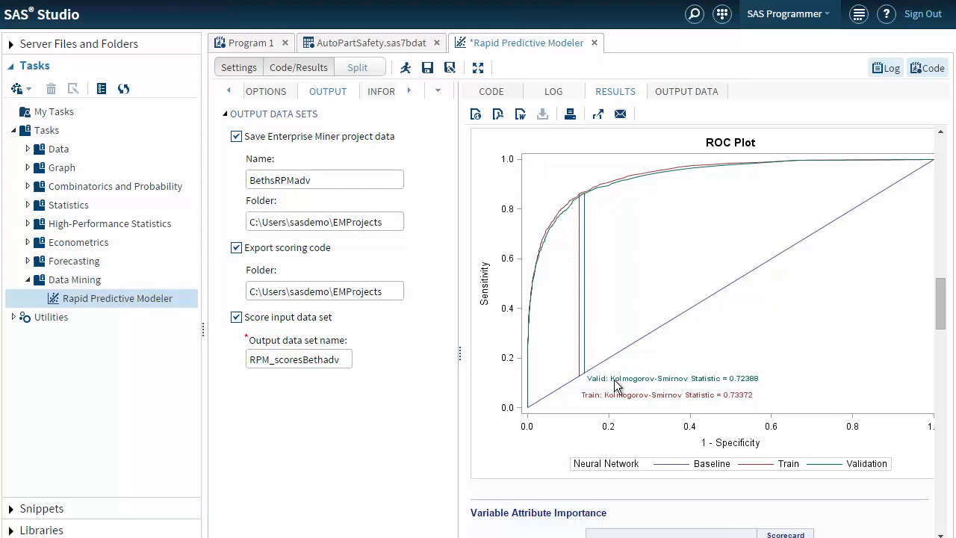
mouse_move(688, 401)
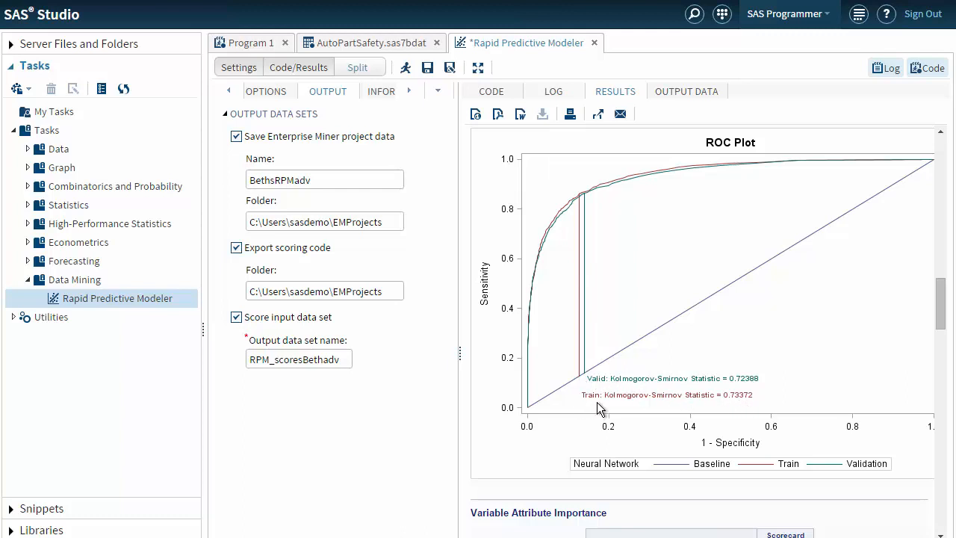
mouse_move(783, 389)
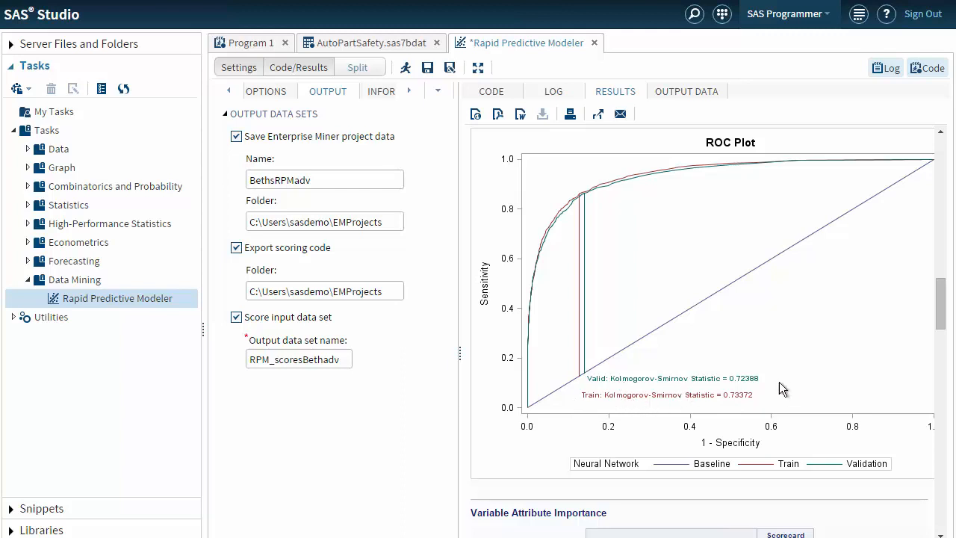
mouse_move(759, 405)
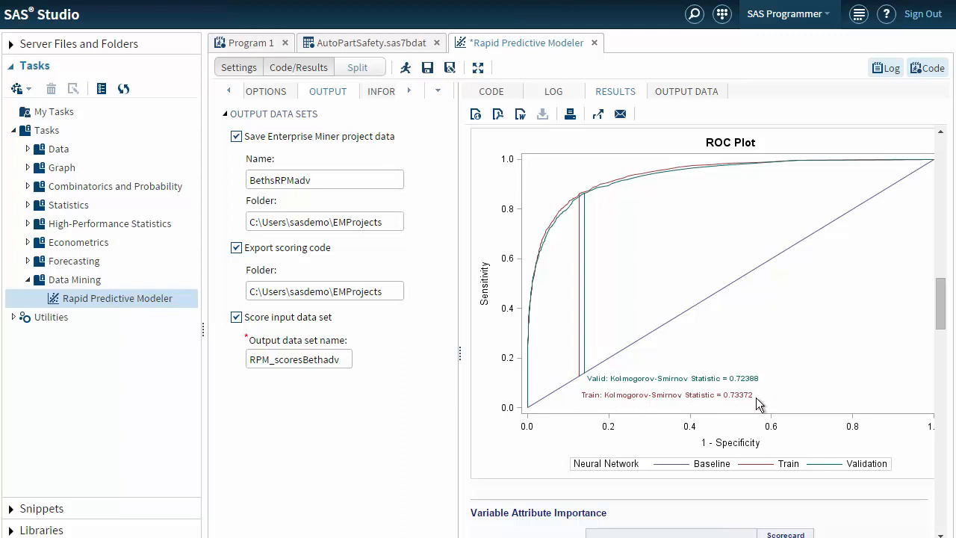
mouse_move(755, 400)
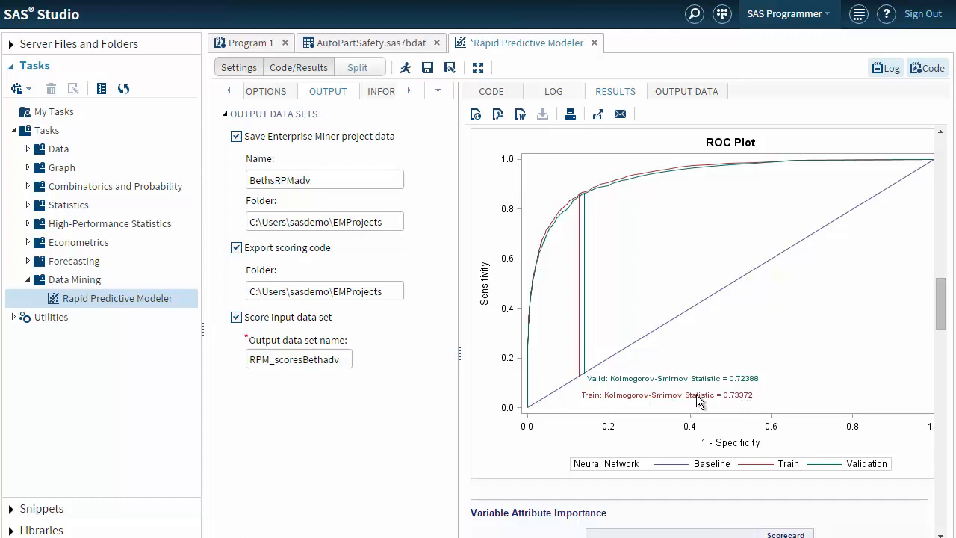
mouse_move(789, 387)
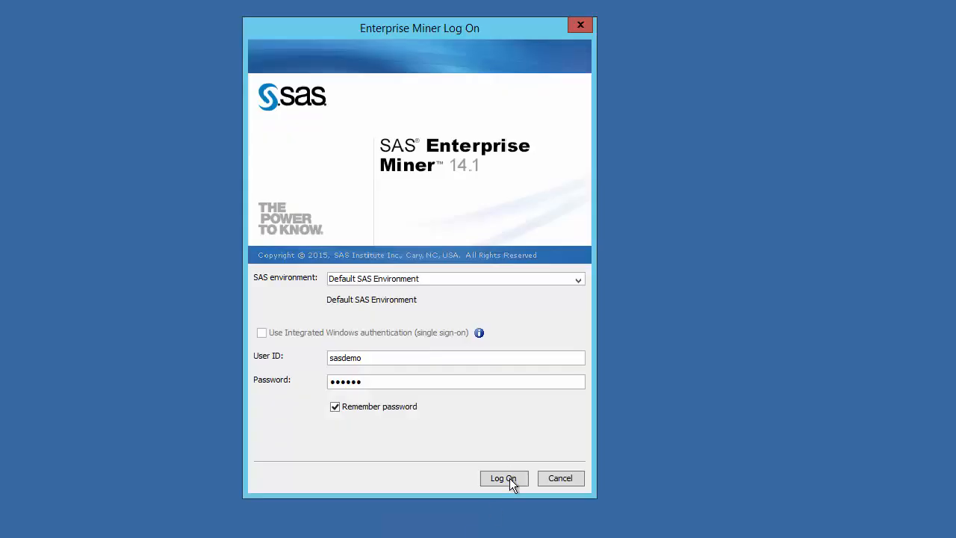
Step: Log on to SAS Enterprise Miner 14.1 and begin a new project
click(502, 478)
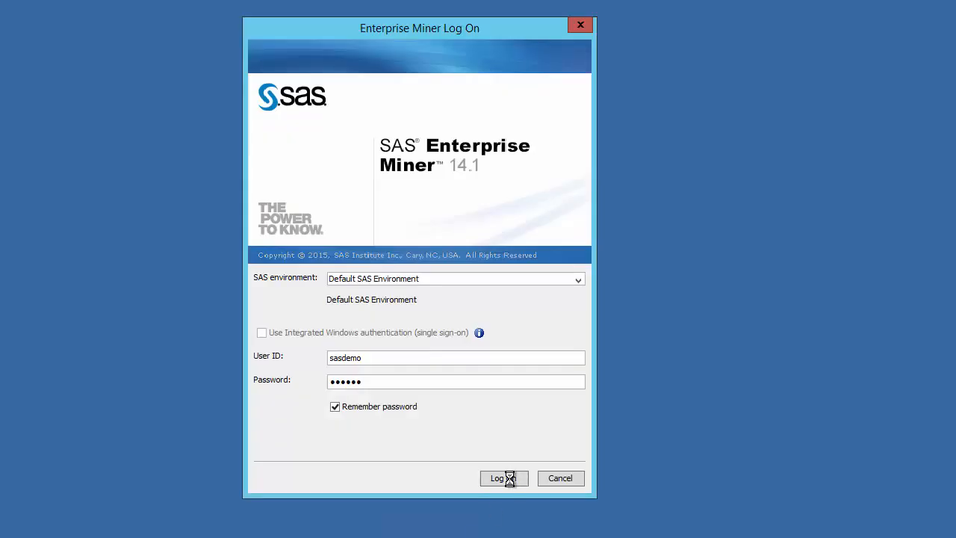
click(503, 478)
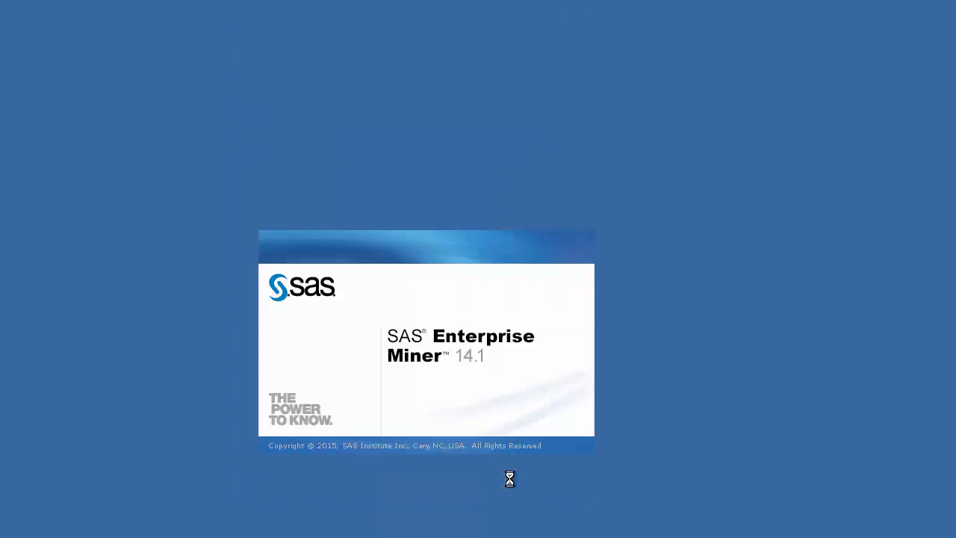
click(164, 141)
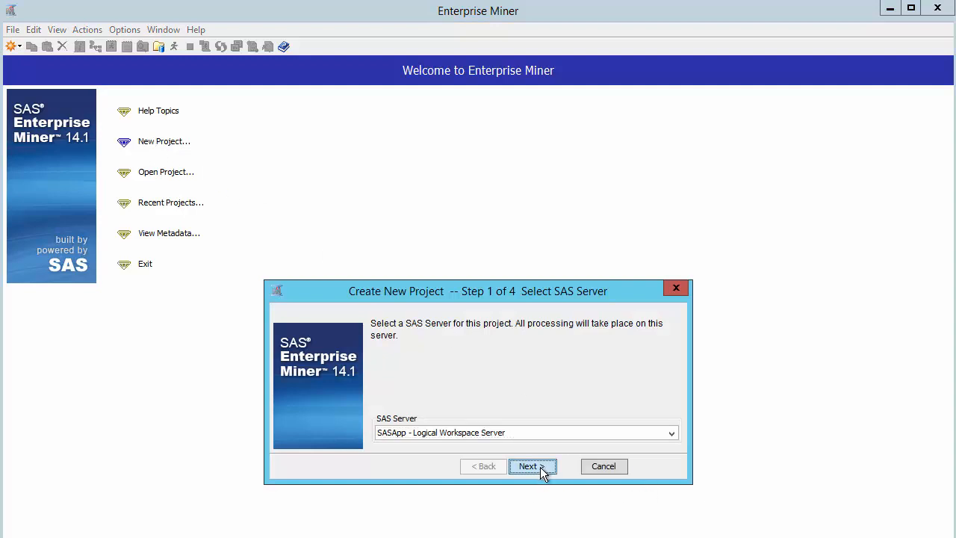
Step: Create project BethsRPMadv on SASApp, confirming reuse of the existing project files
click(531, 466)
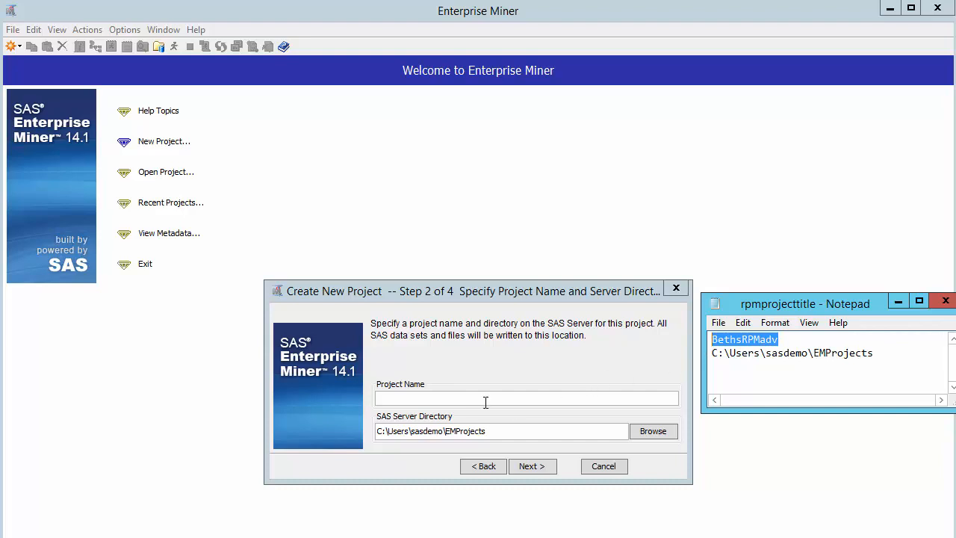
text(BethsRPMadv)
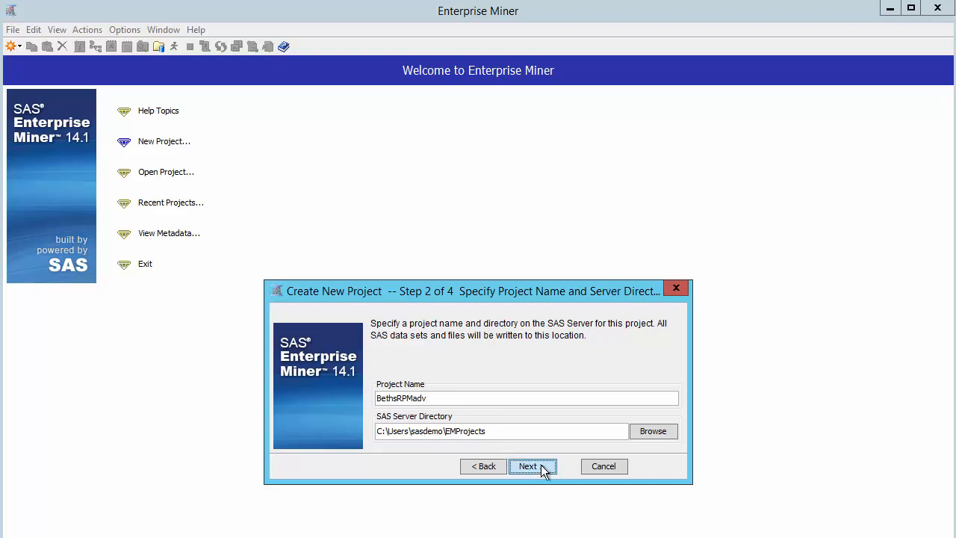
click(528, 466)
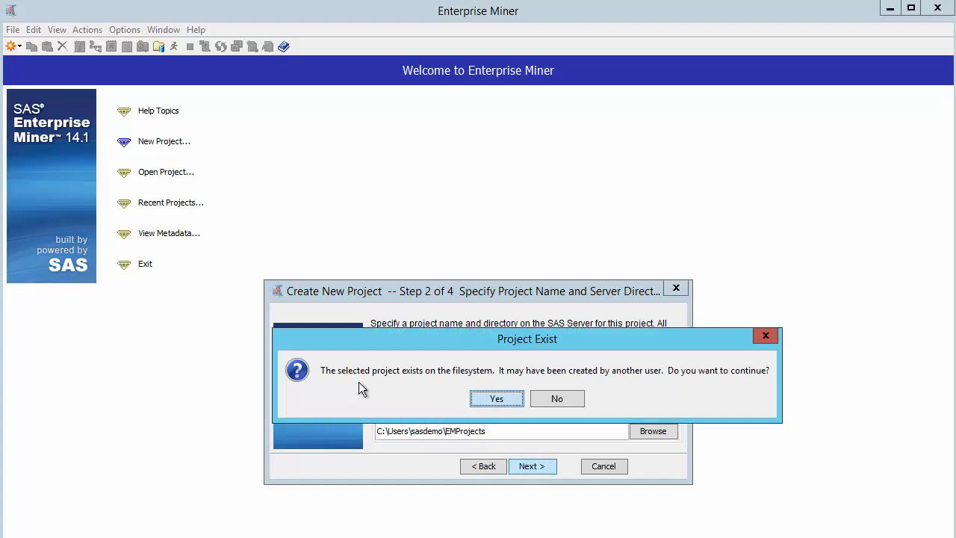
mouse_move(424, 388)
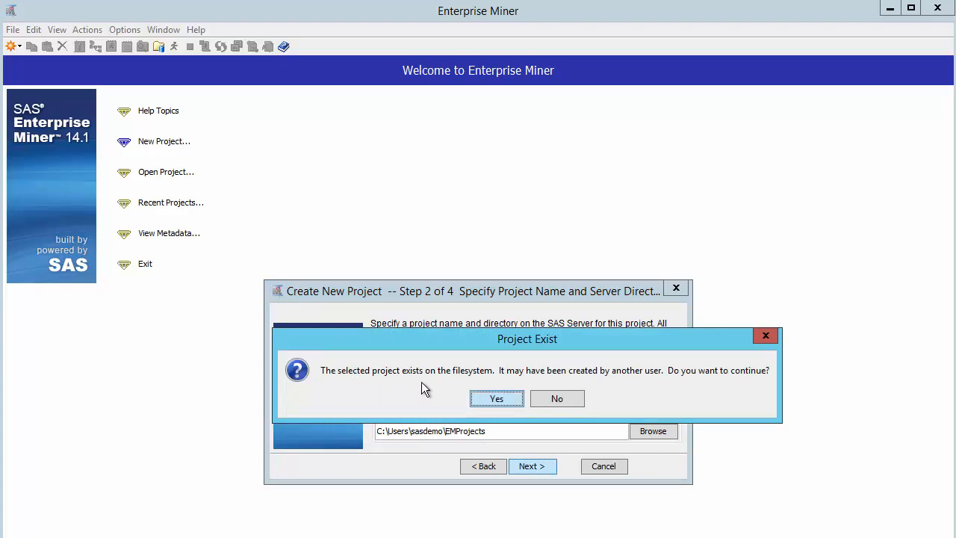
mouse_move(647, 385)
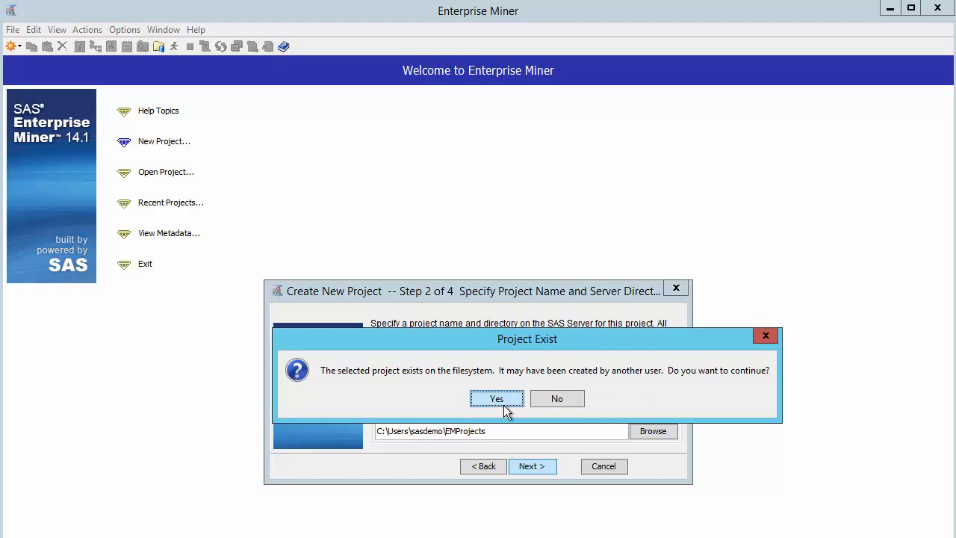
click(496, 398)
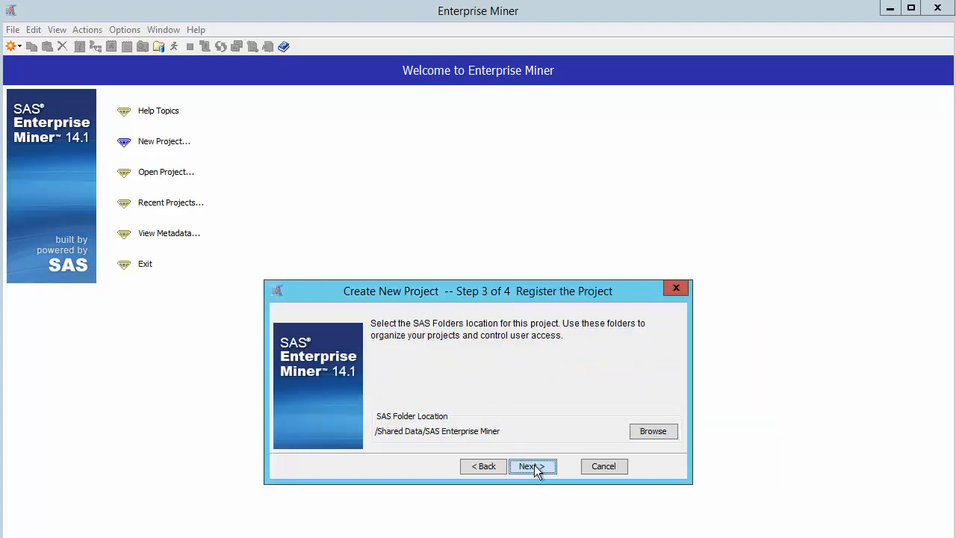
click(532, 465)
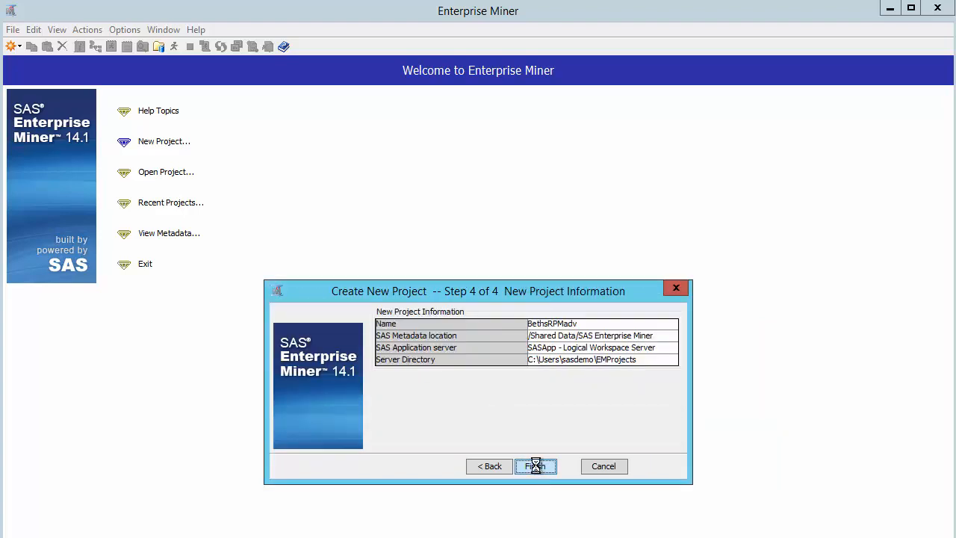
click(535, 466)
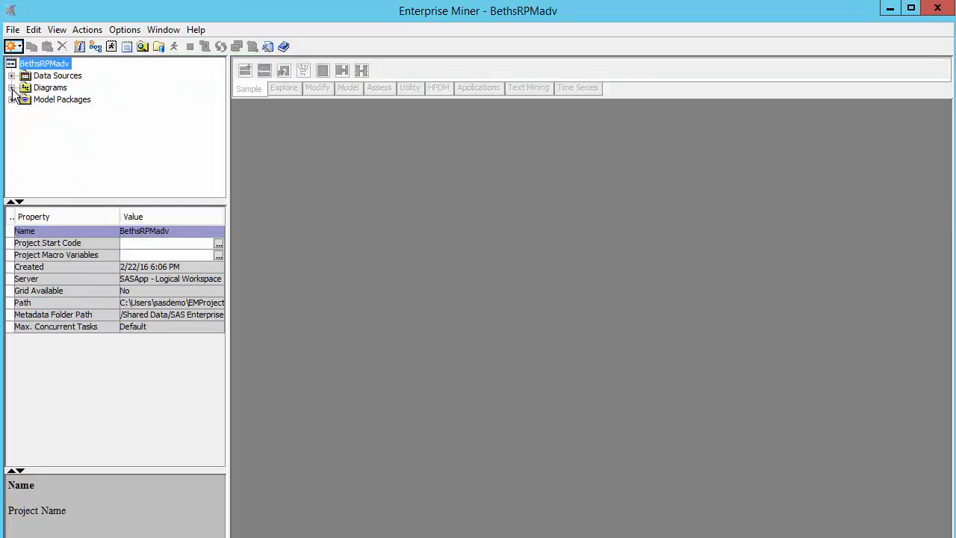
Step: Expand Diagrams and open the RPM1 - TargetPartFailure diagram
click(12, 87)
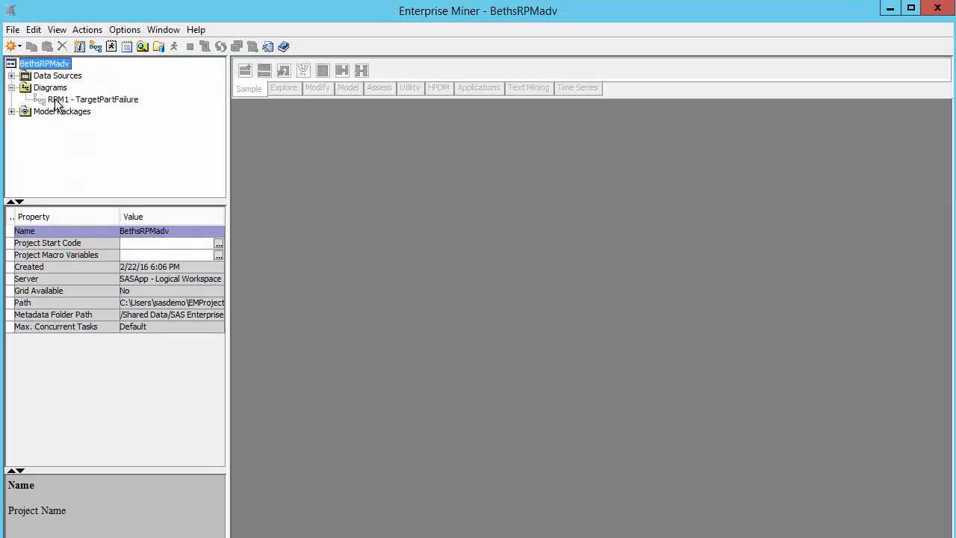
click(92, 99)
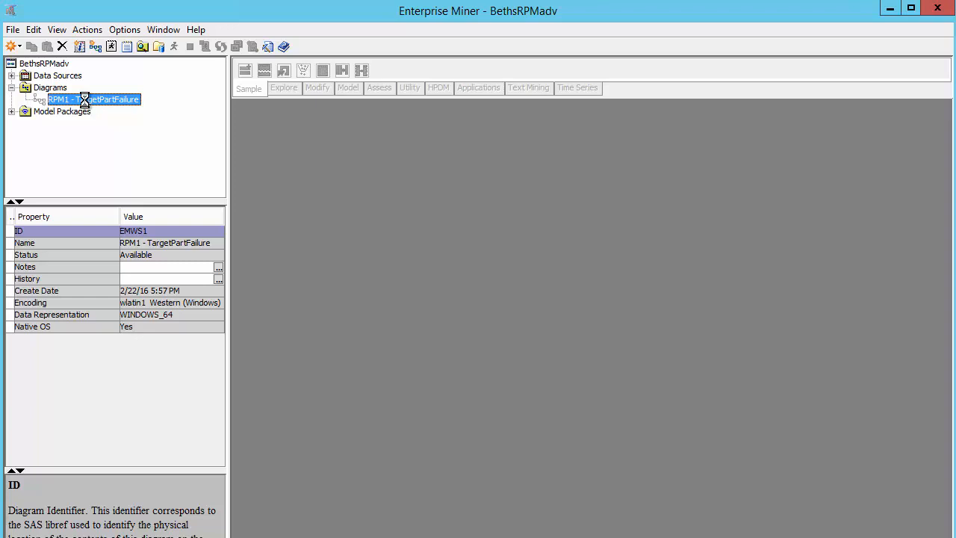
double_click(92, 100)
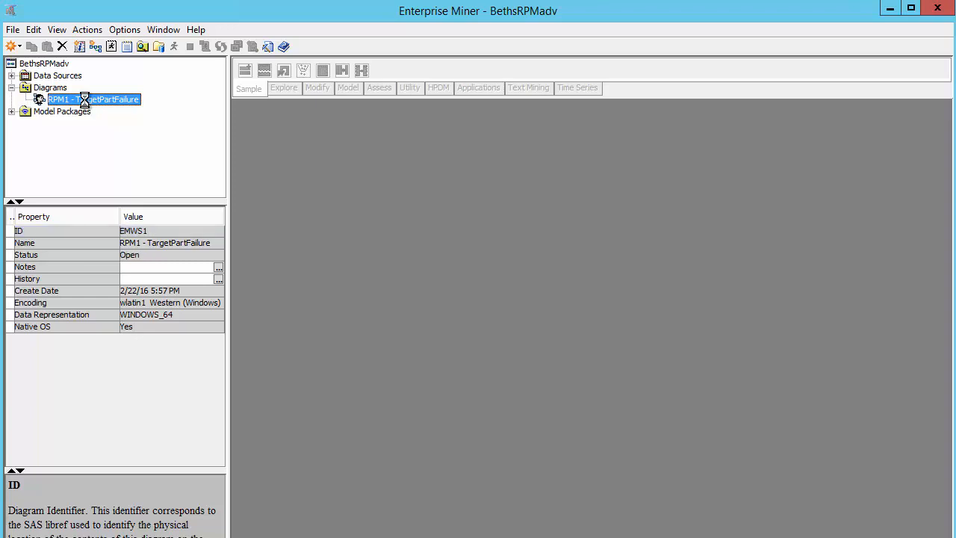
double_click(92, 98)
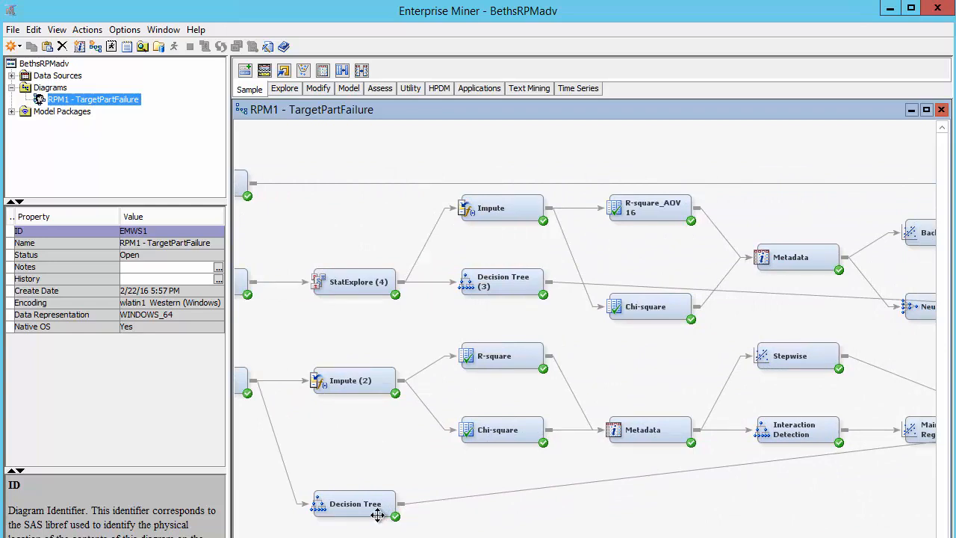
mouse_move(769, 439)
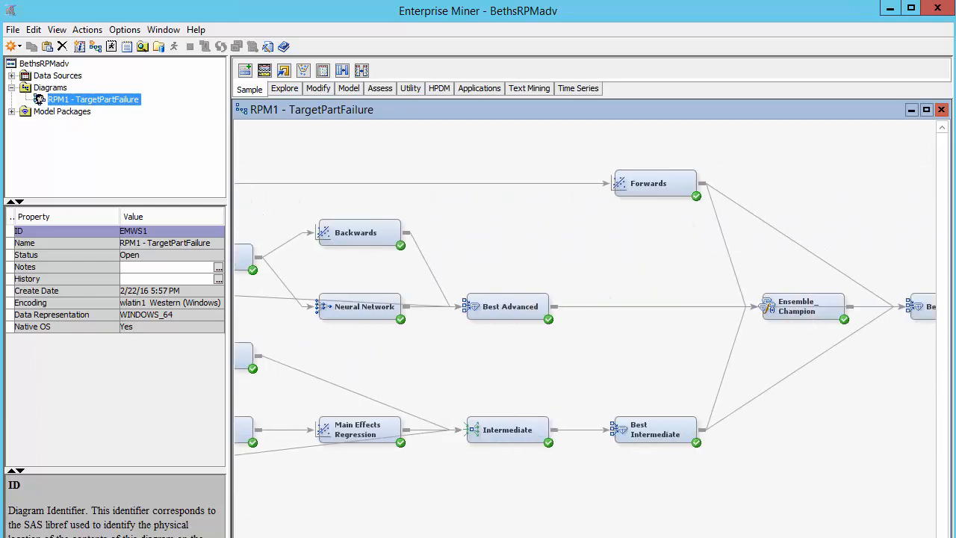
mouse_move(522, 357)
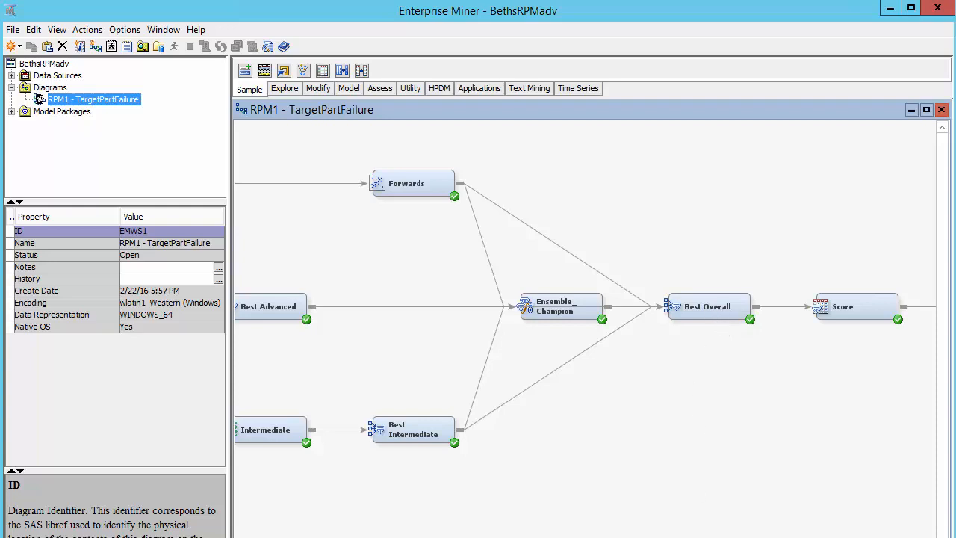
Step: Scroll the diagram right to the Best Overall, Score, Score Code Export and Reporter nodes
scroll(right, 3)
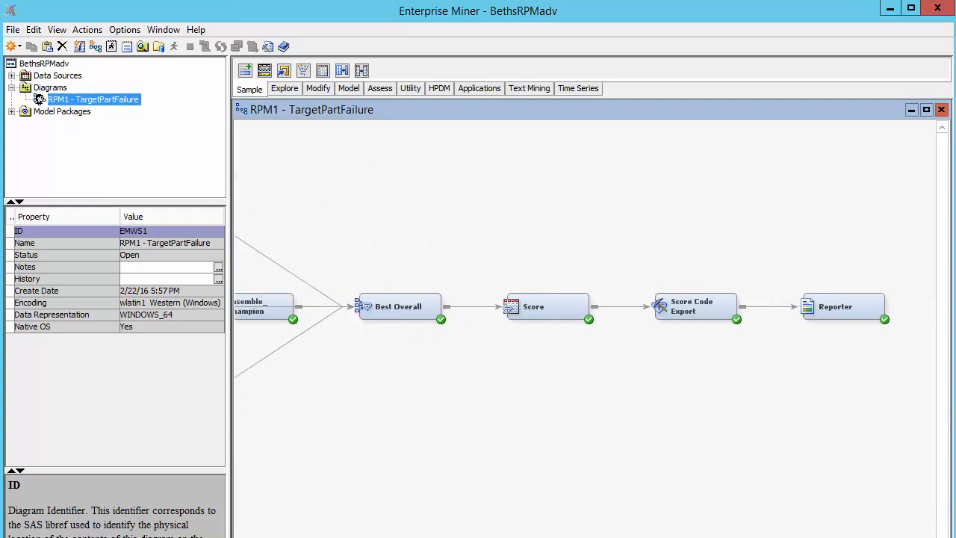